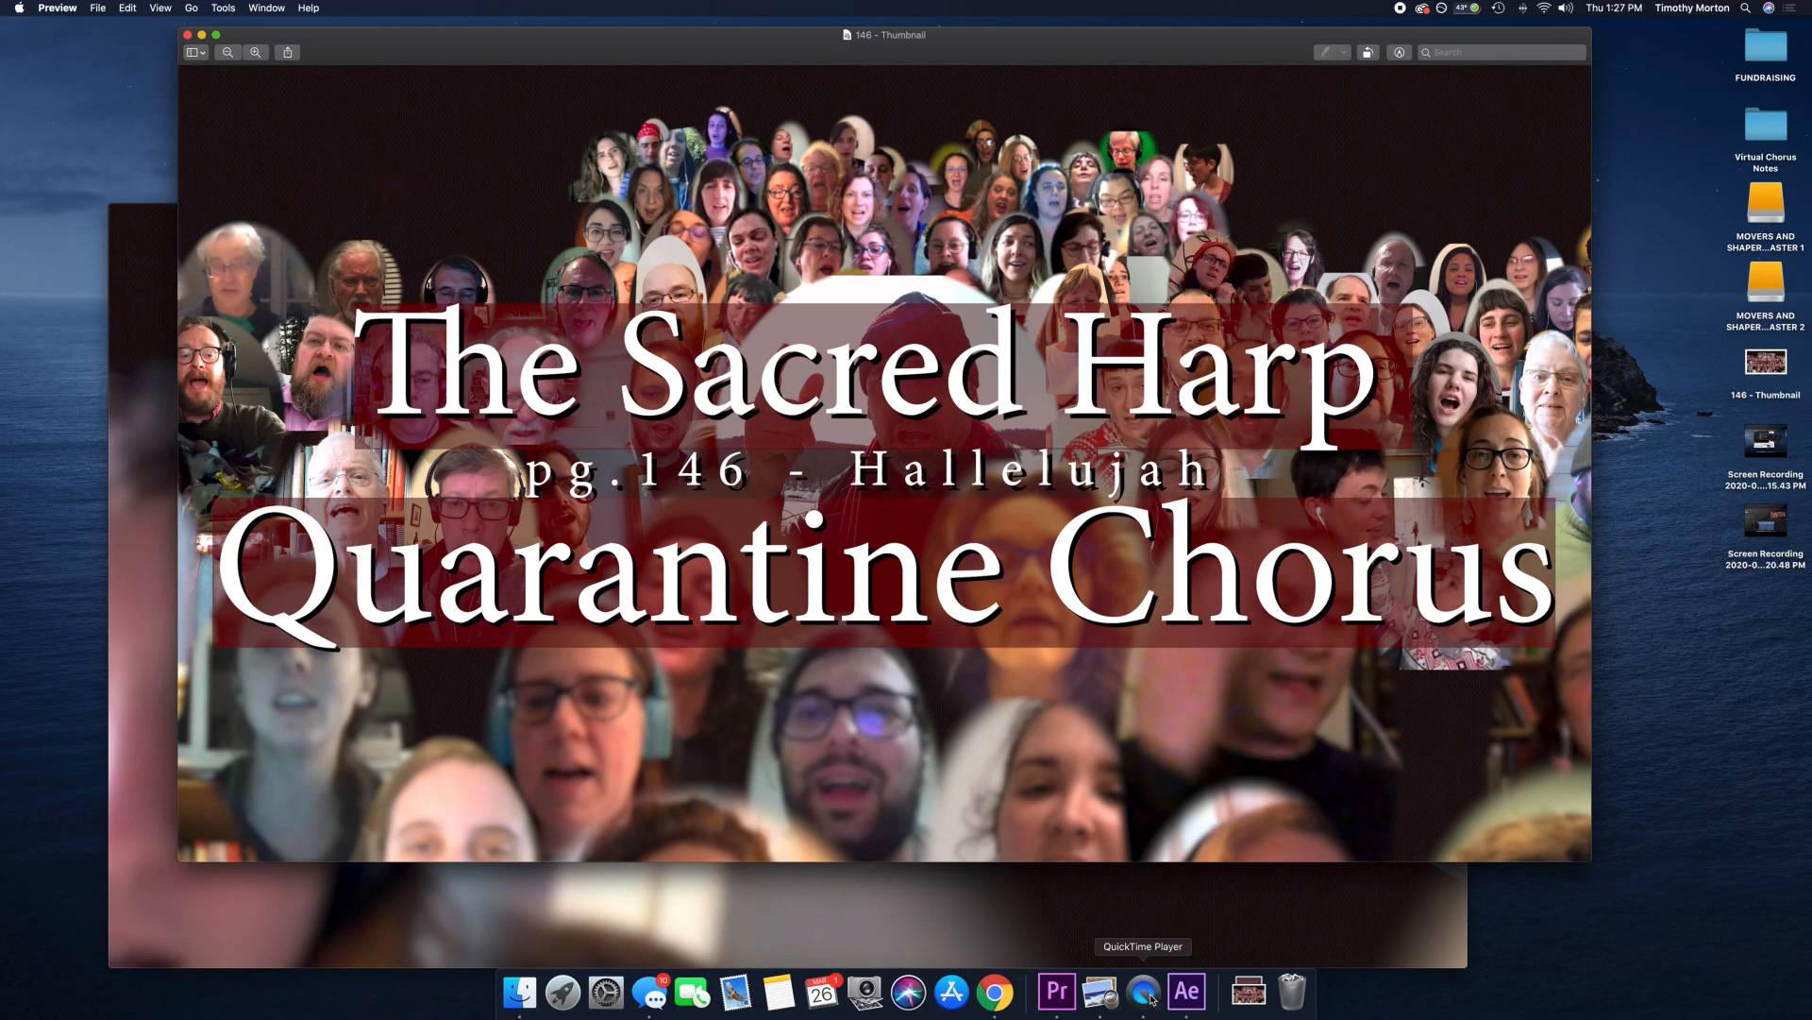
Step: Rewind the finished choir video to the start and play it
click(1137, 989)
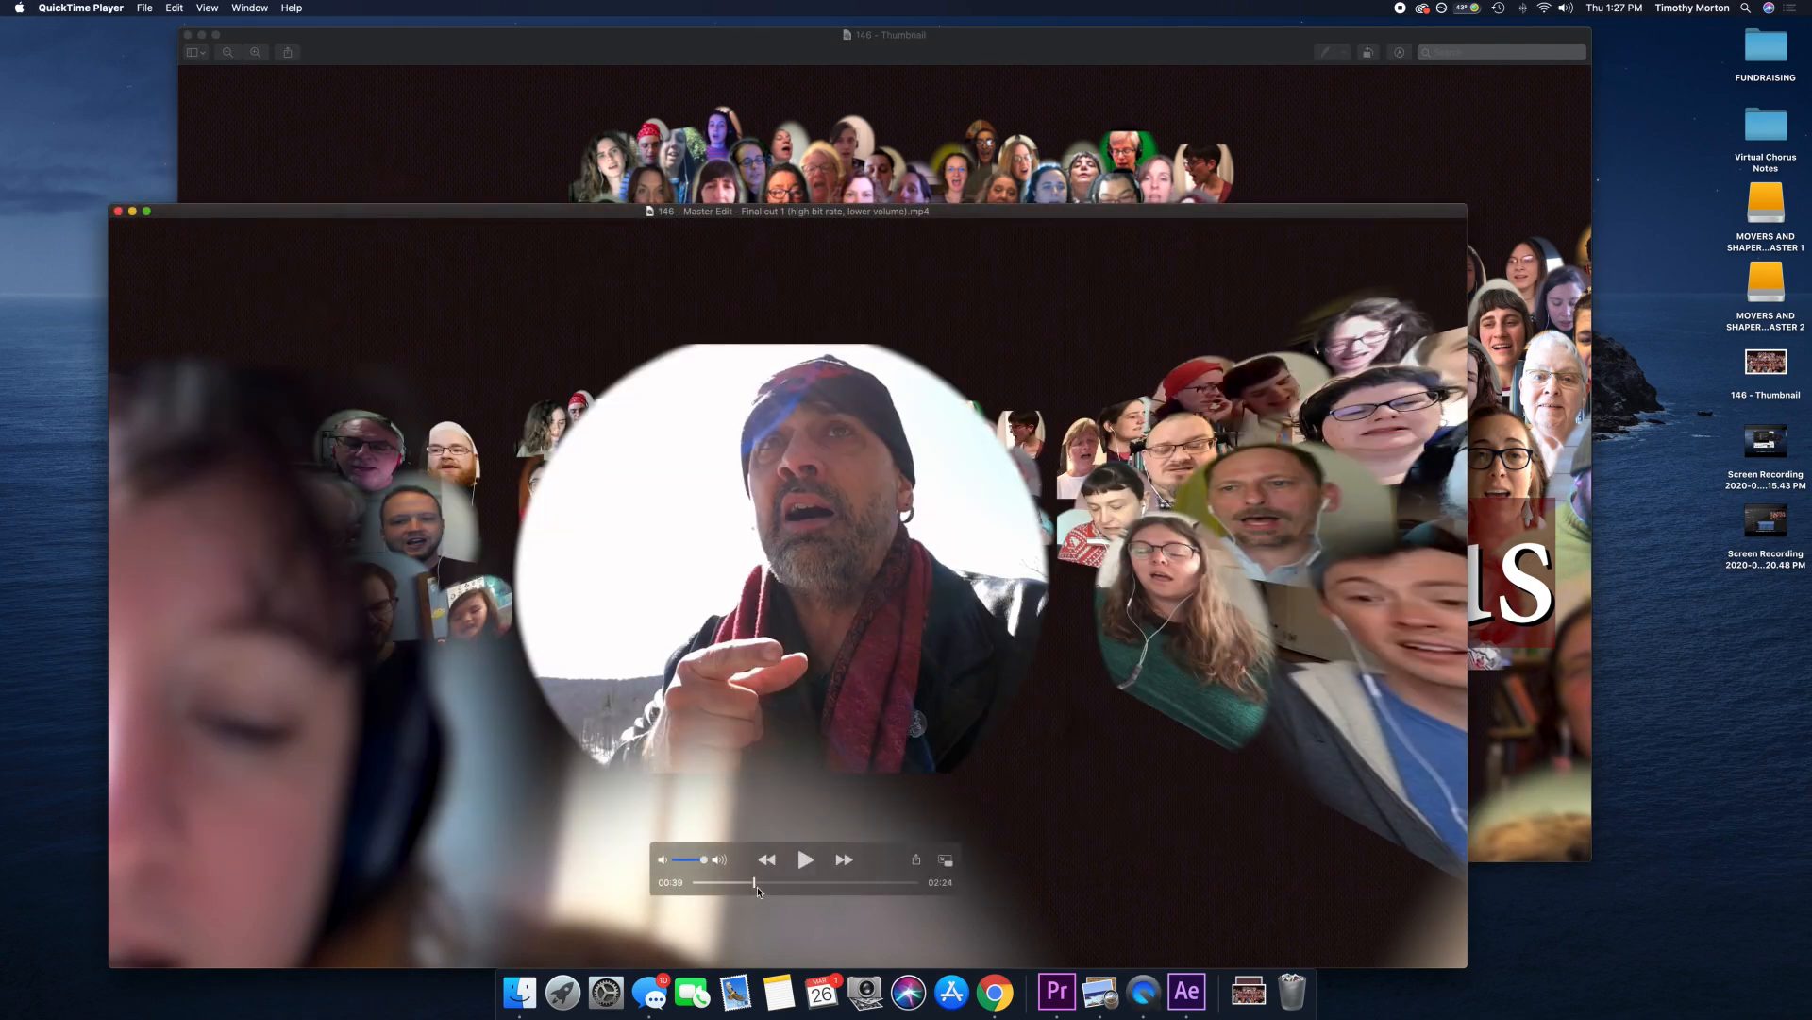
drag(756, 882, 707, 881)
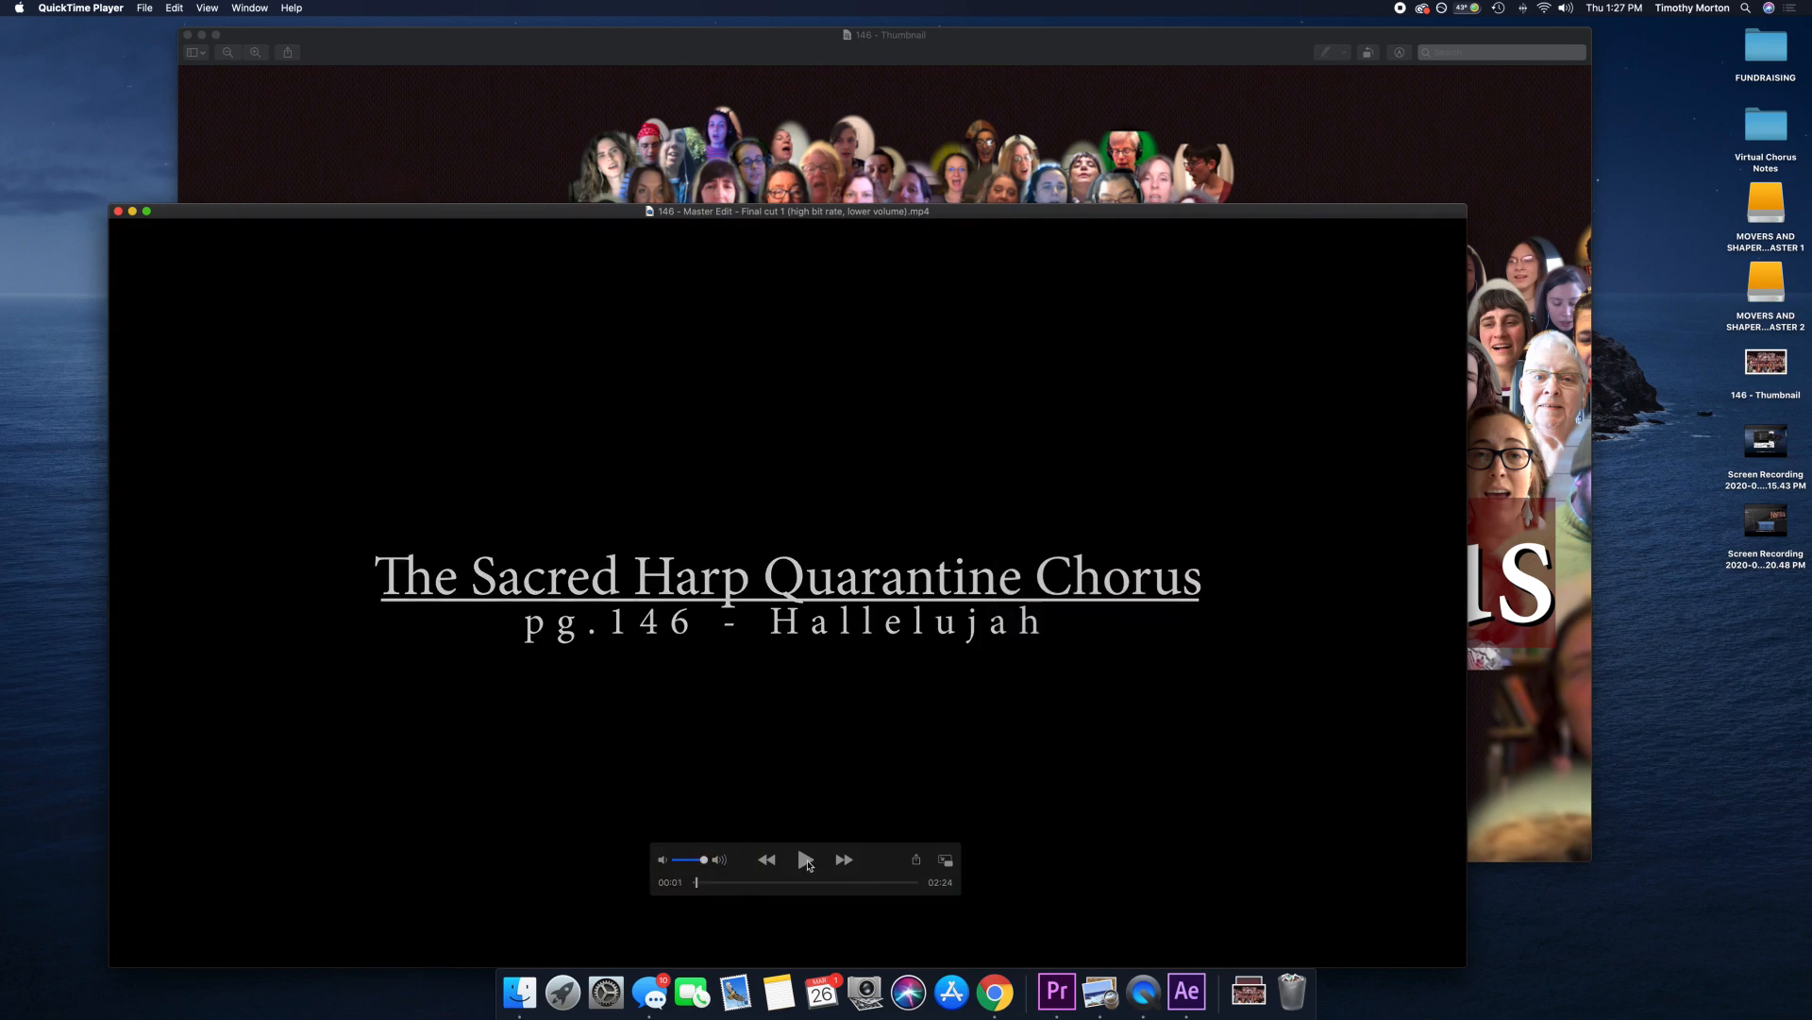
click(806, 860)
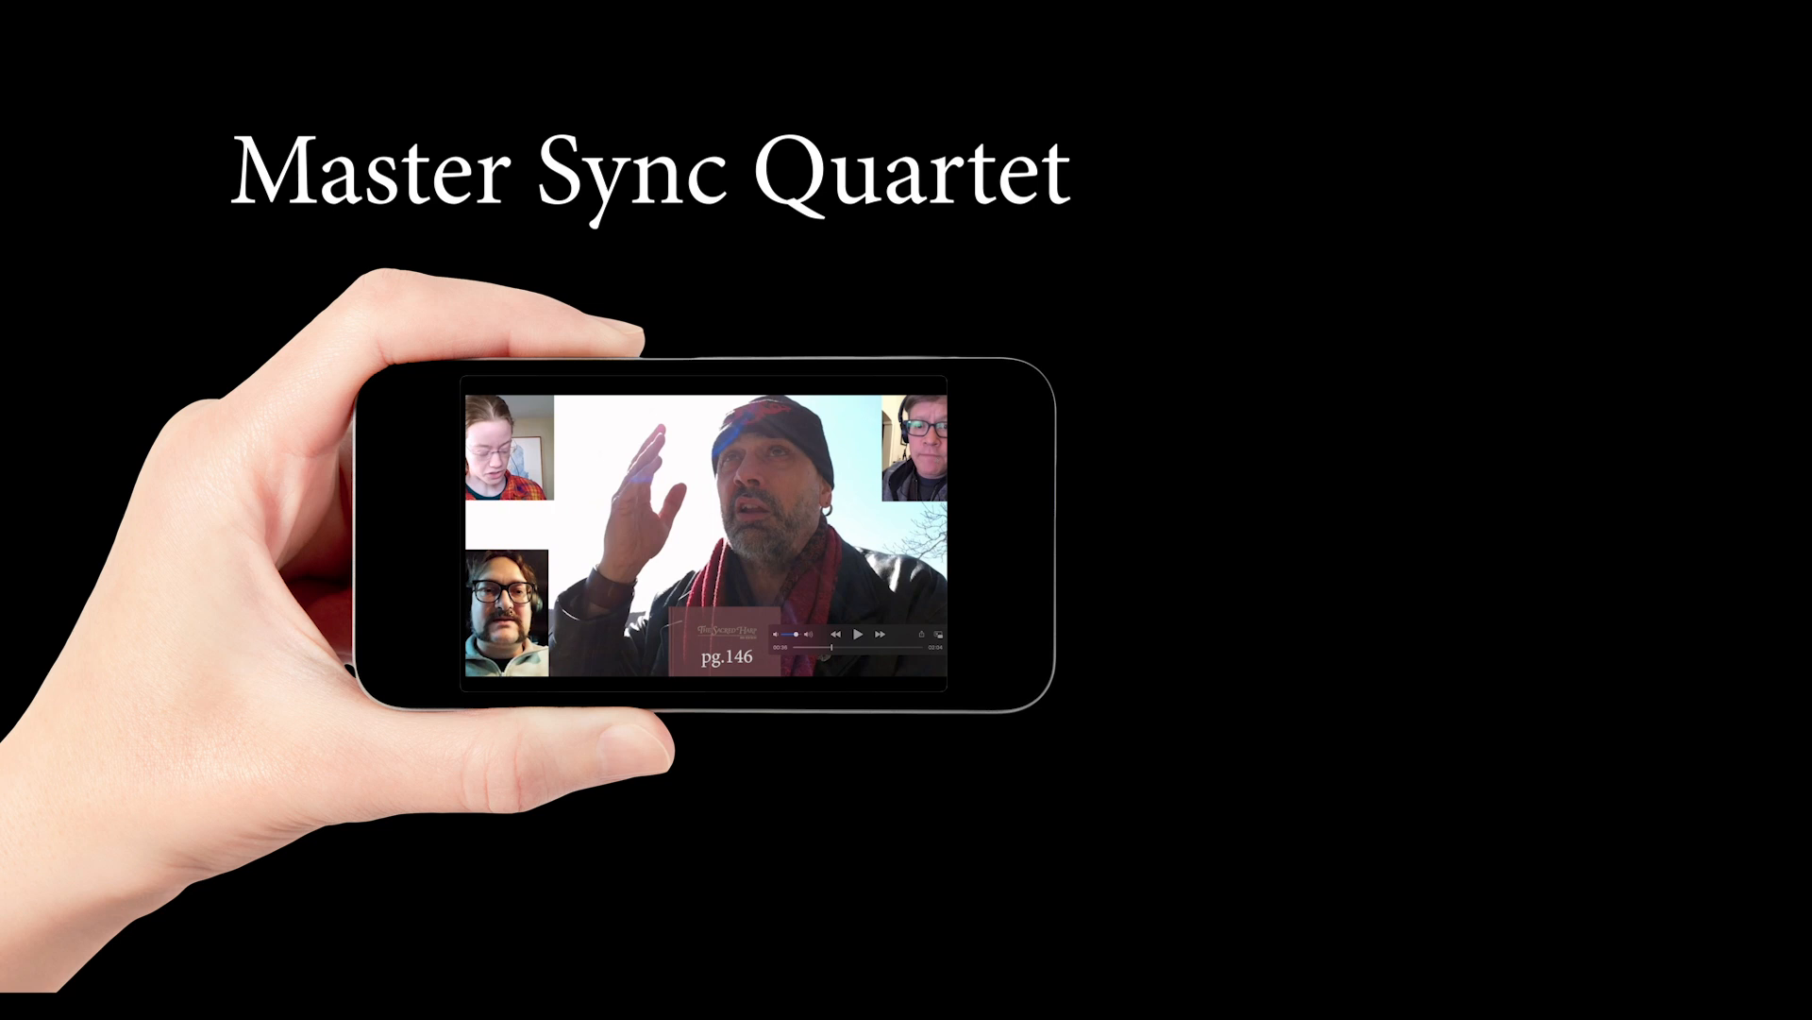
click(859, 634)
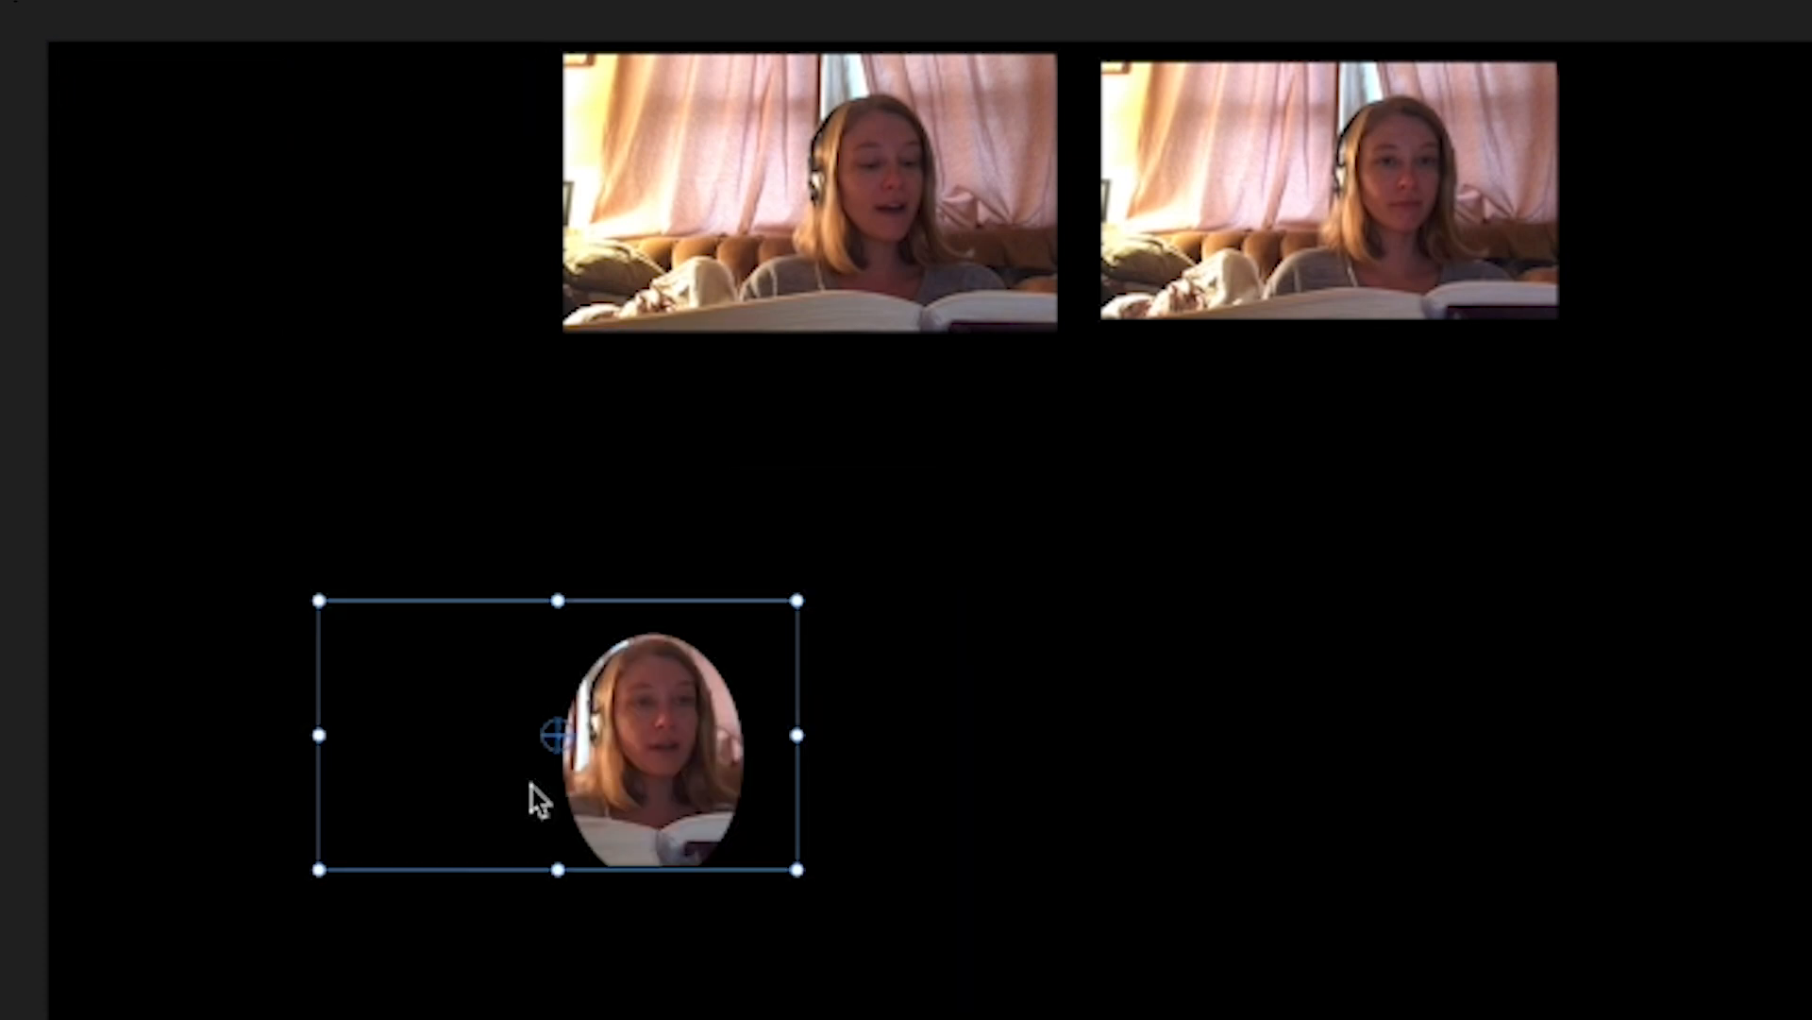
Step: Position the oval-masked face within the Program monitor frame
drag(555, 736, 355, 784)
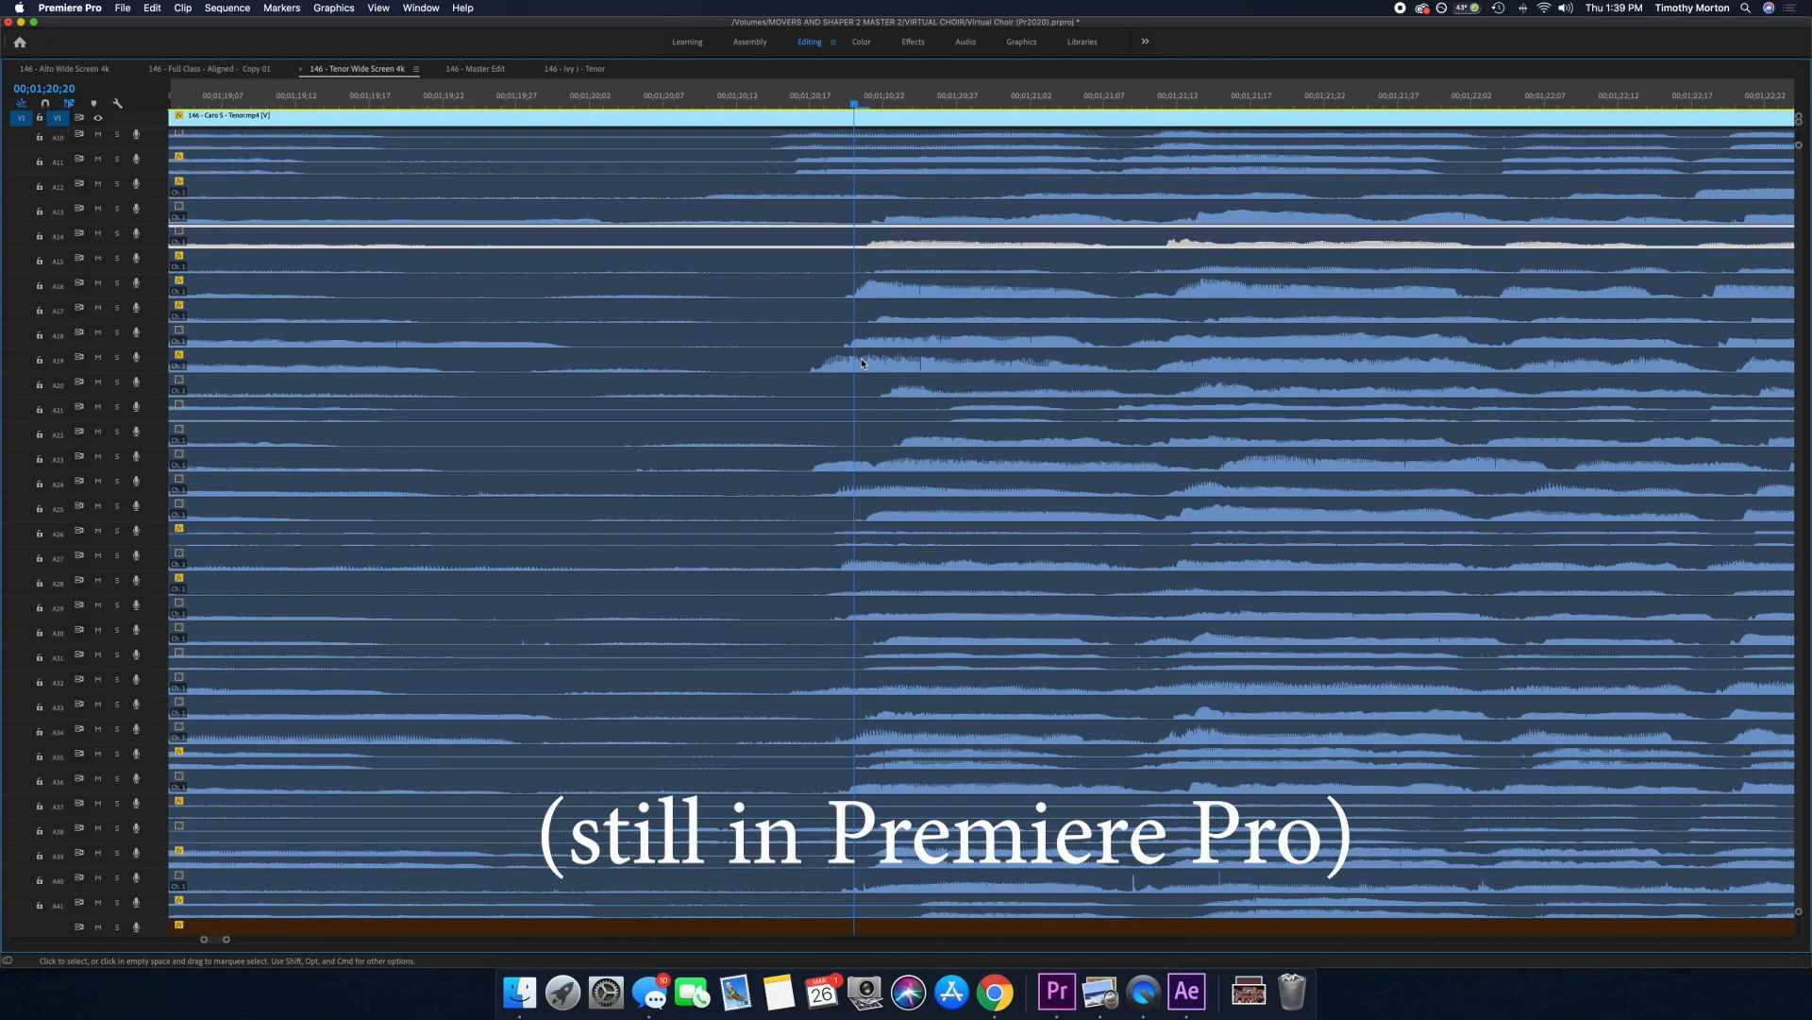
mouse_move(901, 272)
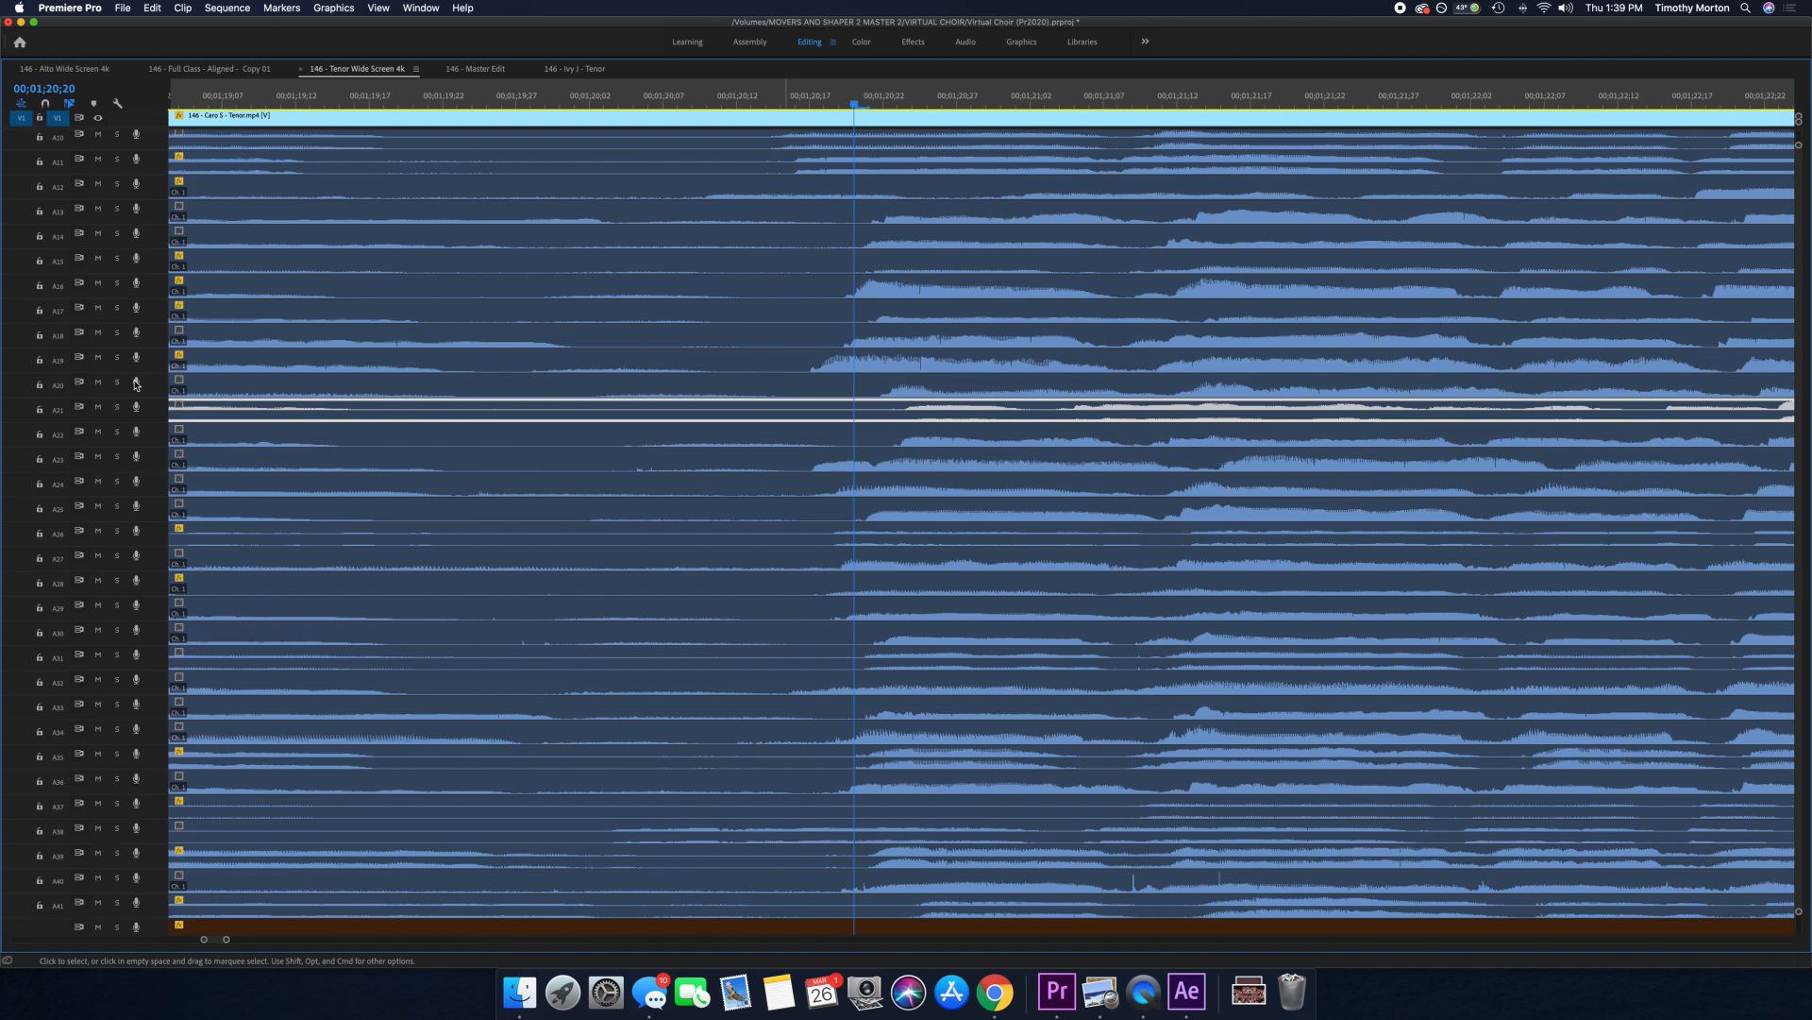
mouse_move(1351, 531)
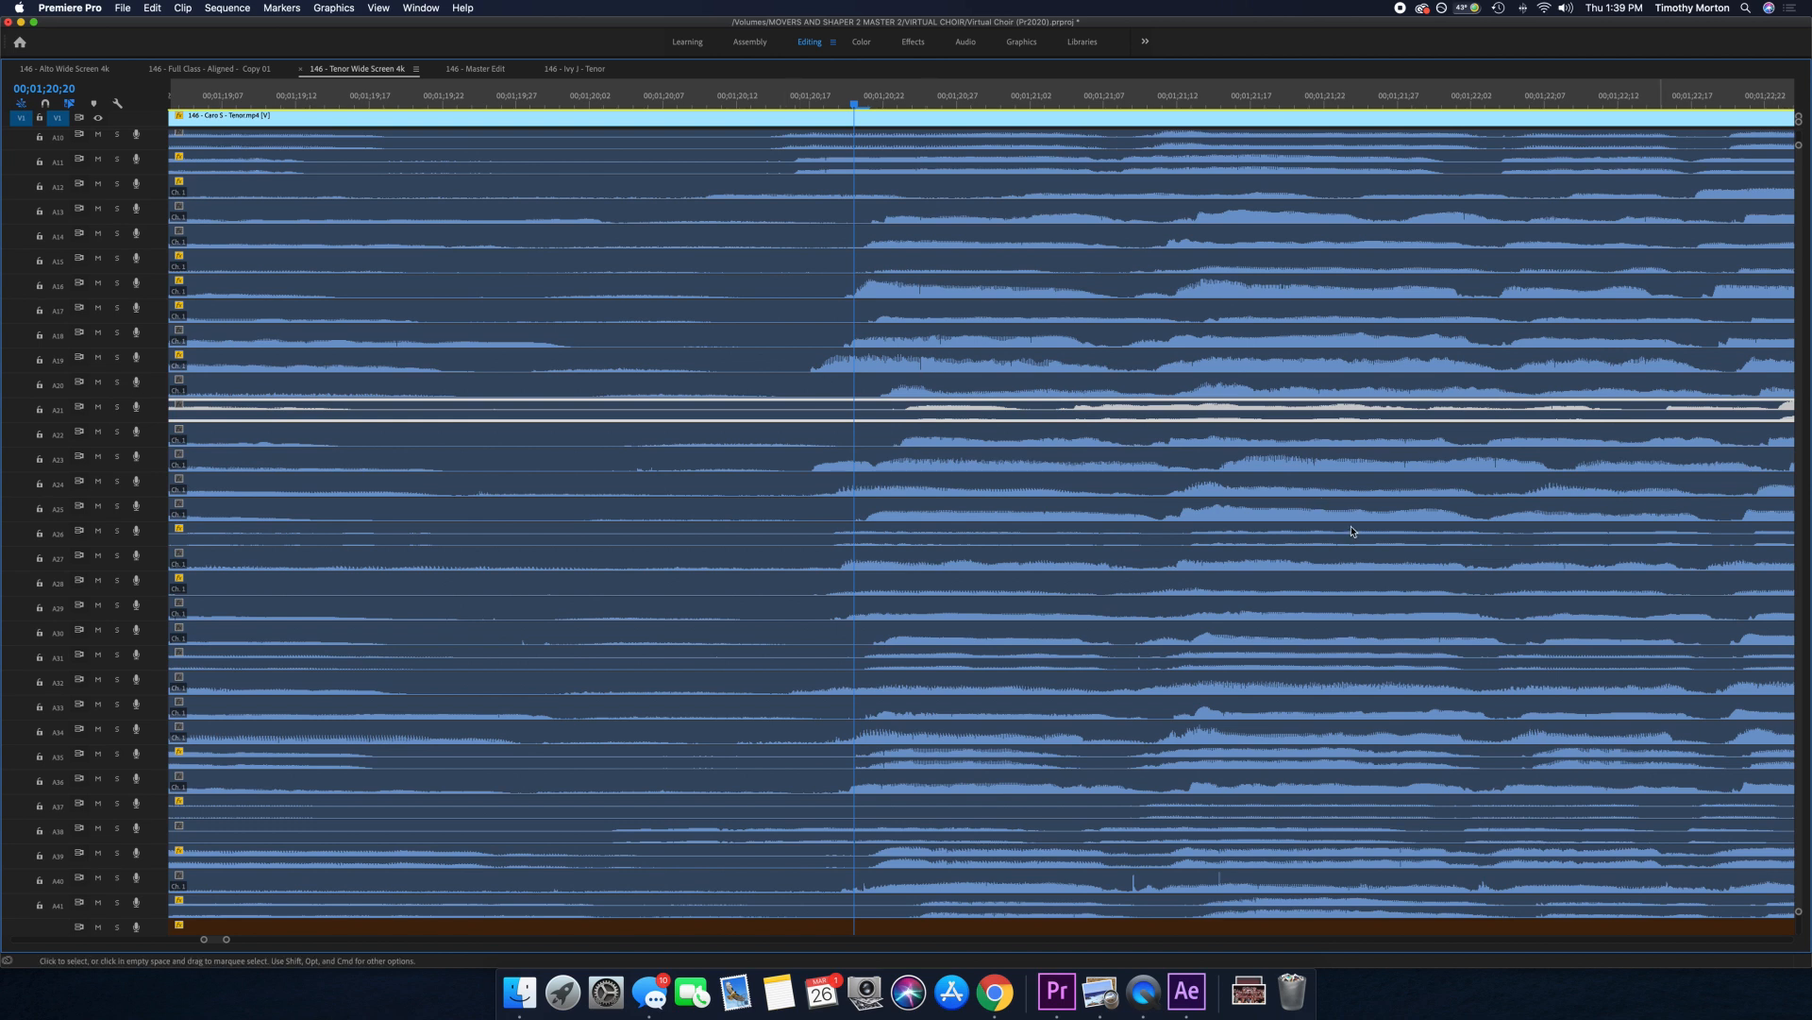
mouse_move(1168, 605)
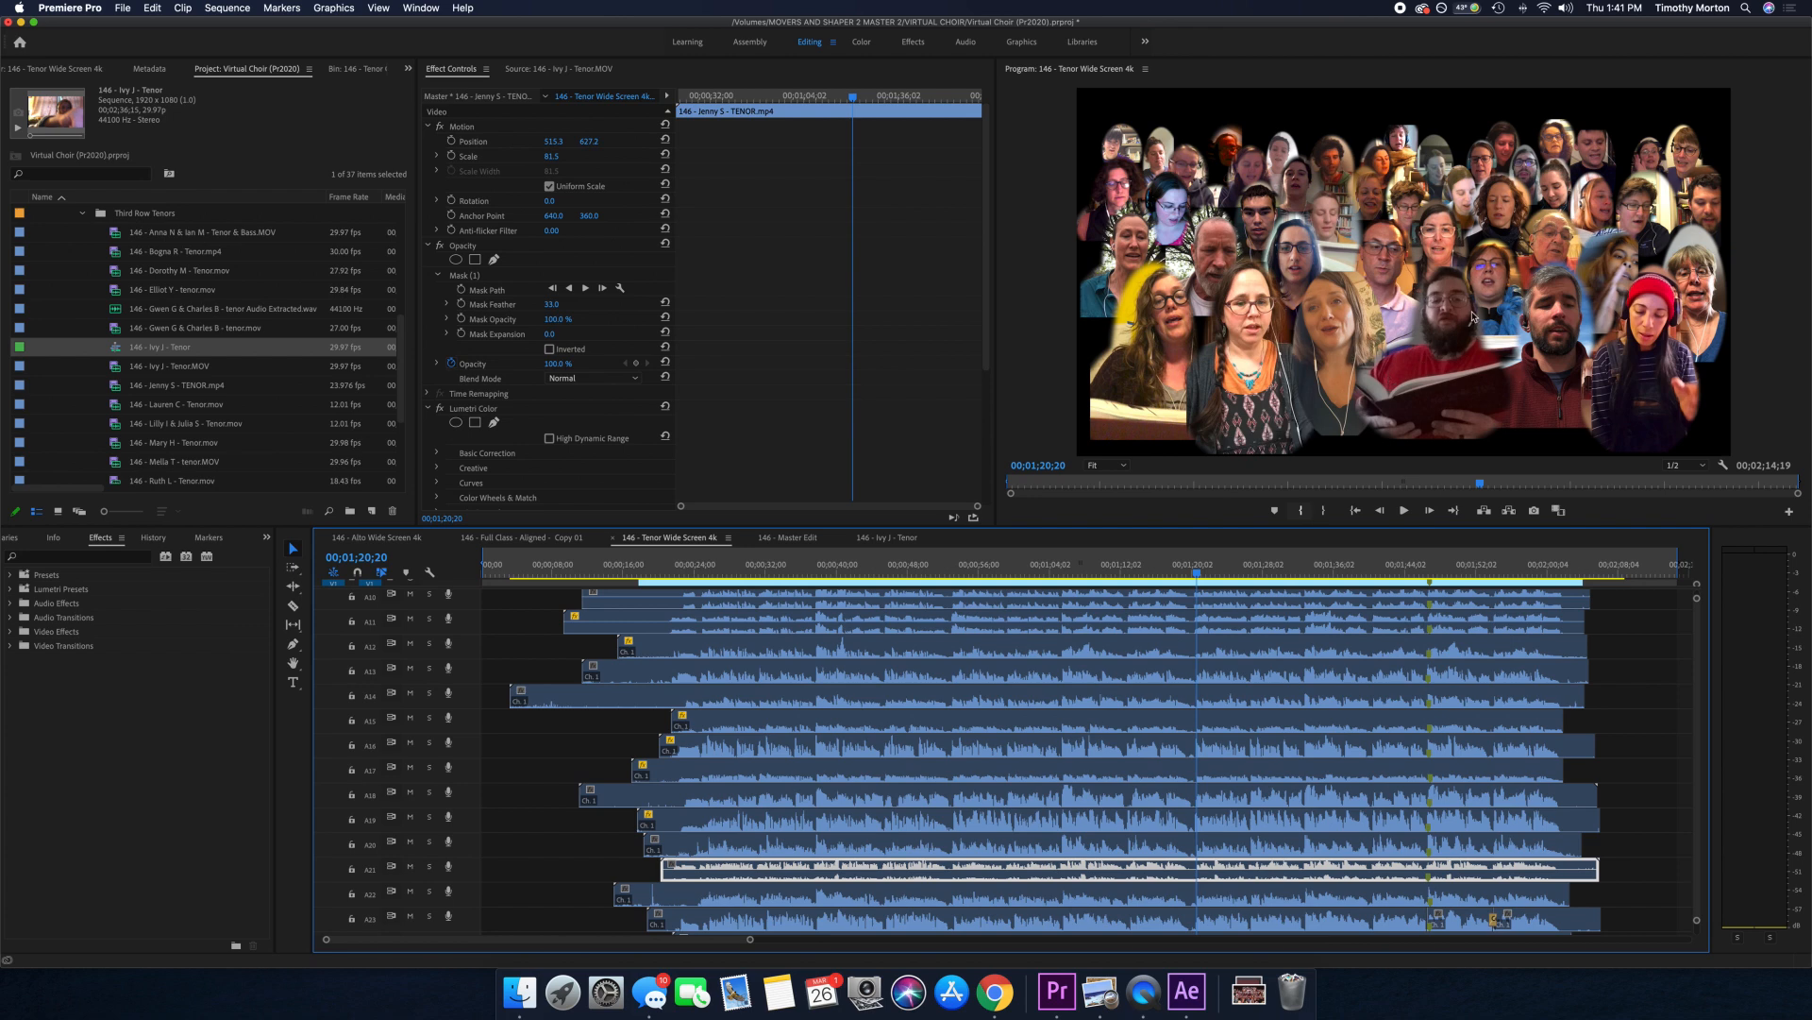
Step: Switch over to the 3D choir composition in After Effects
click(1185, 985)
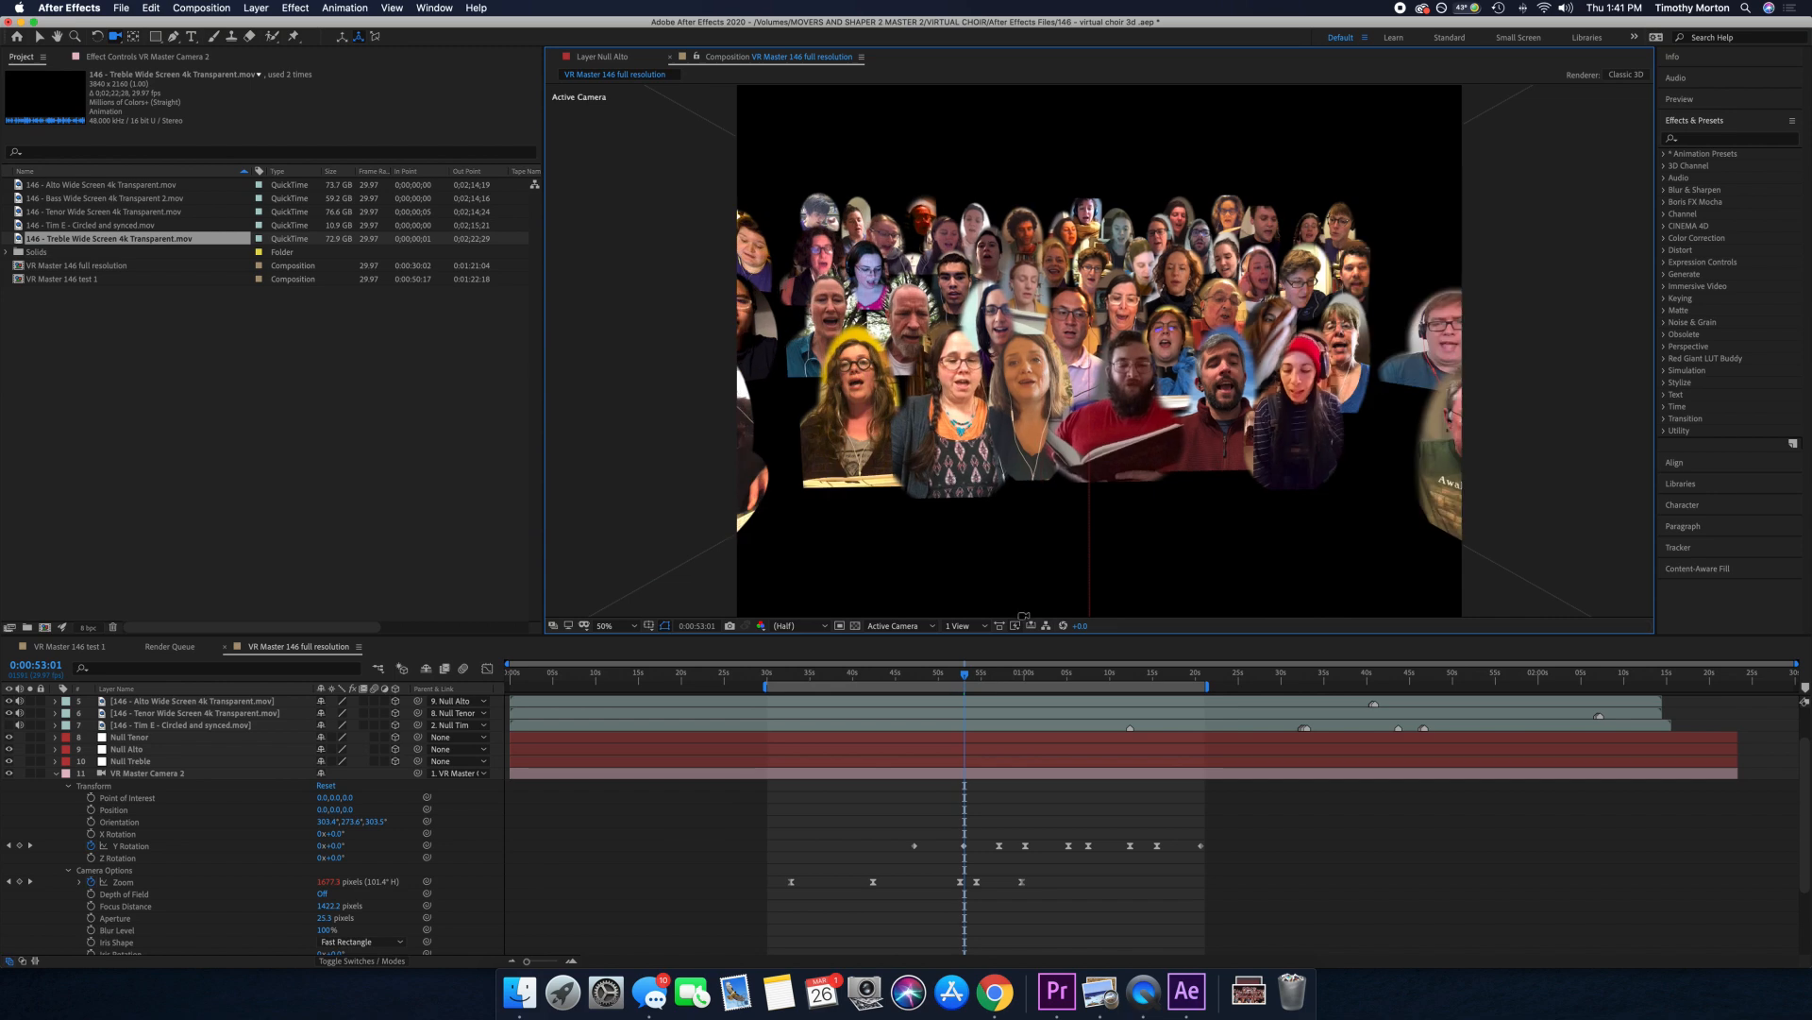
Step: View the VR Master composition in 4 Views to angle the camera, then return to the Master Edit
click(957, 626)
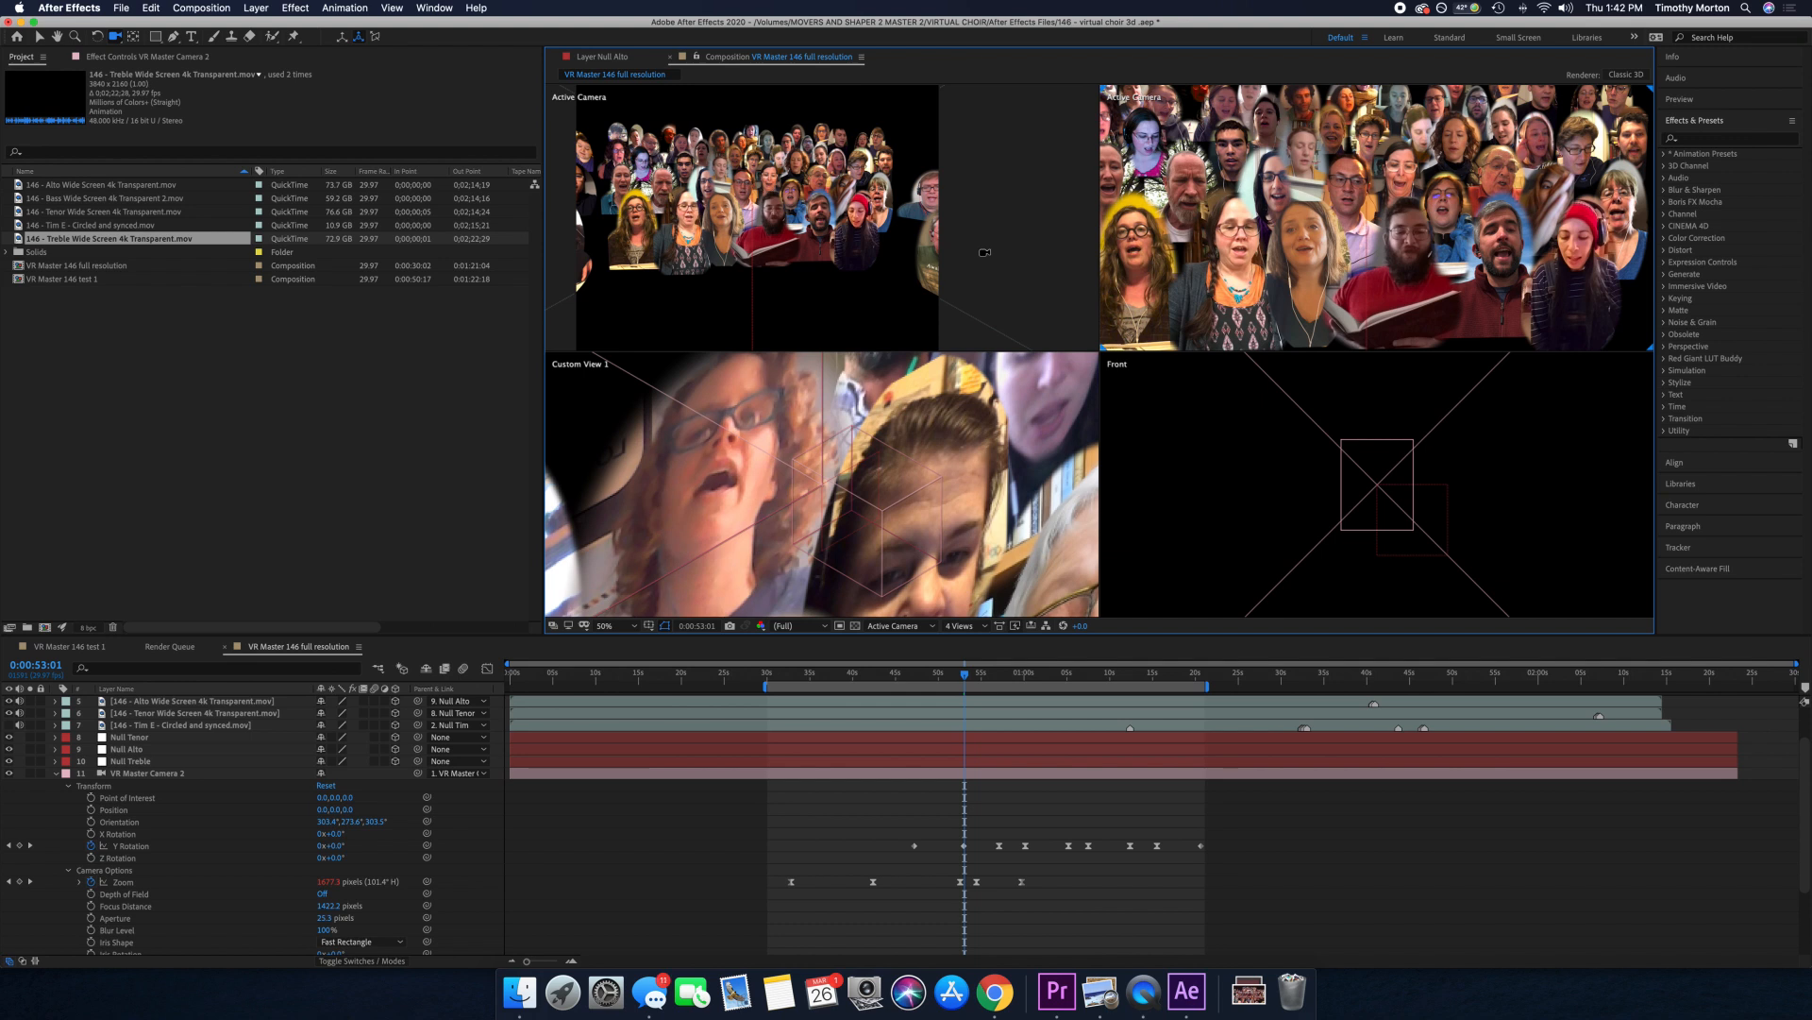
mouse_move(1243, 408)
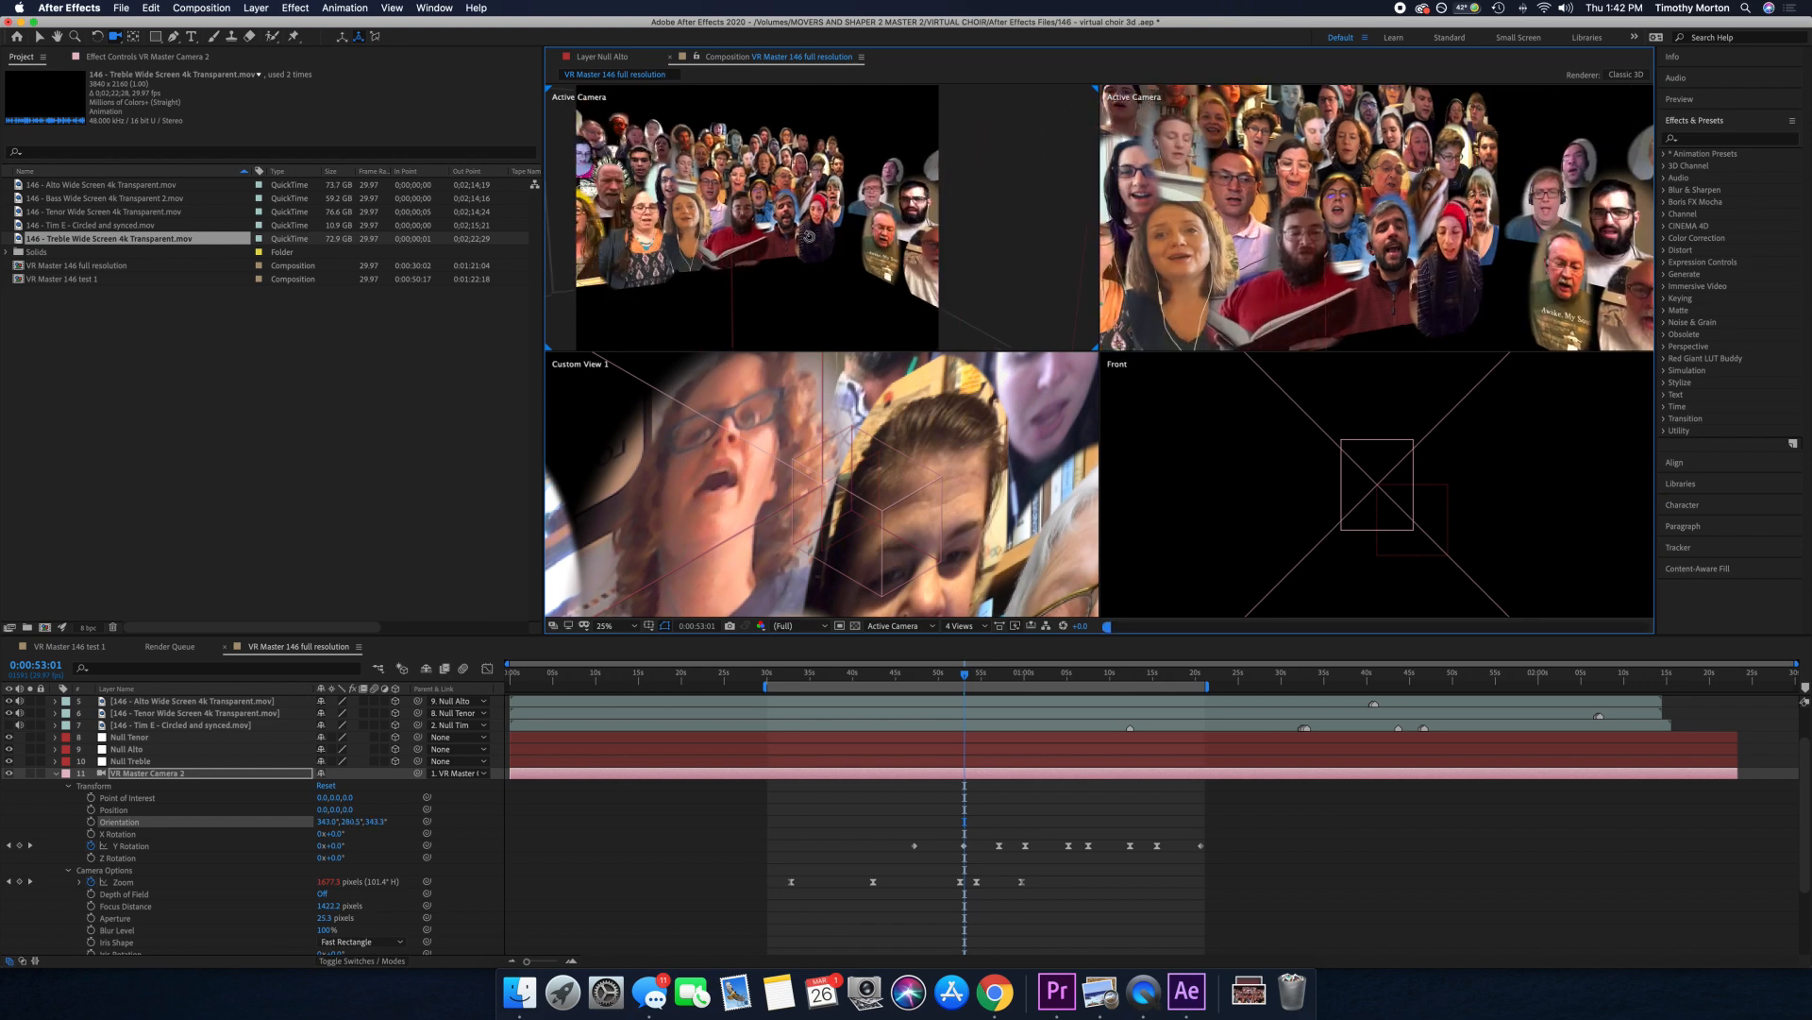
click(959, 626)
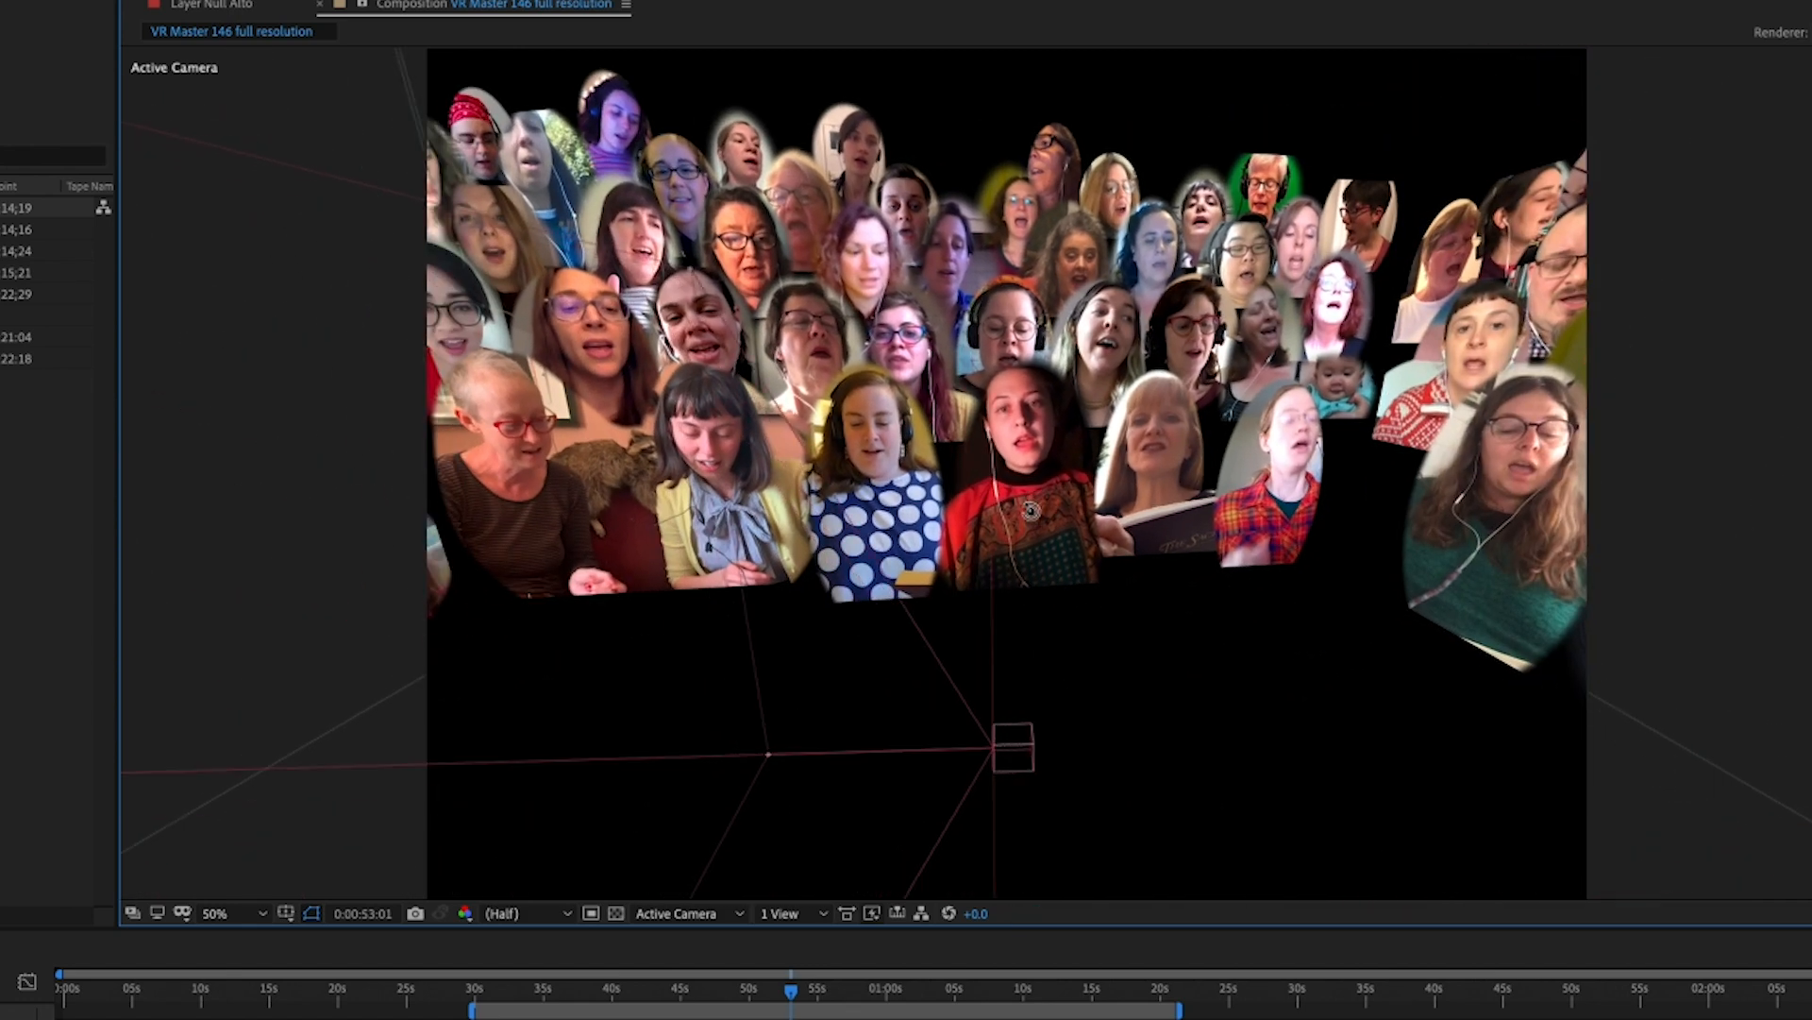
click(1053, 987)
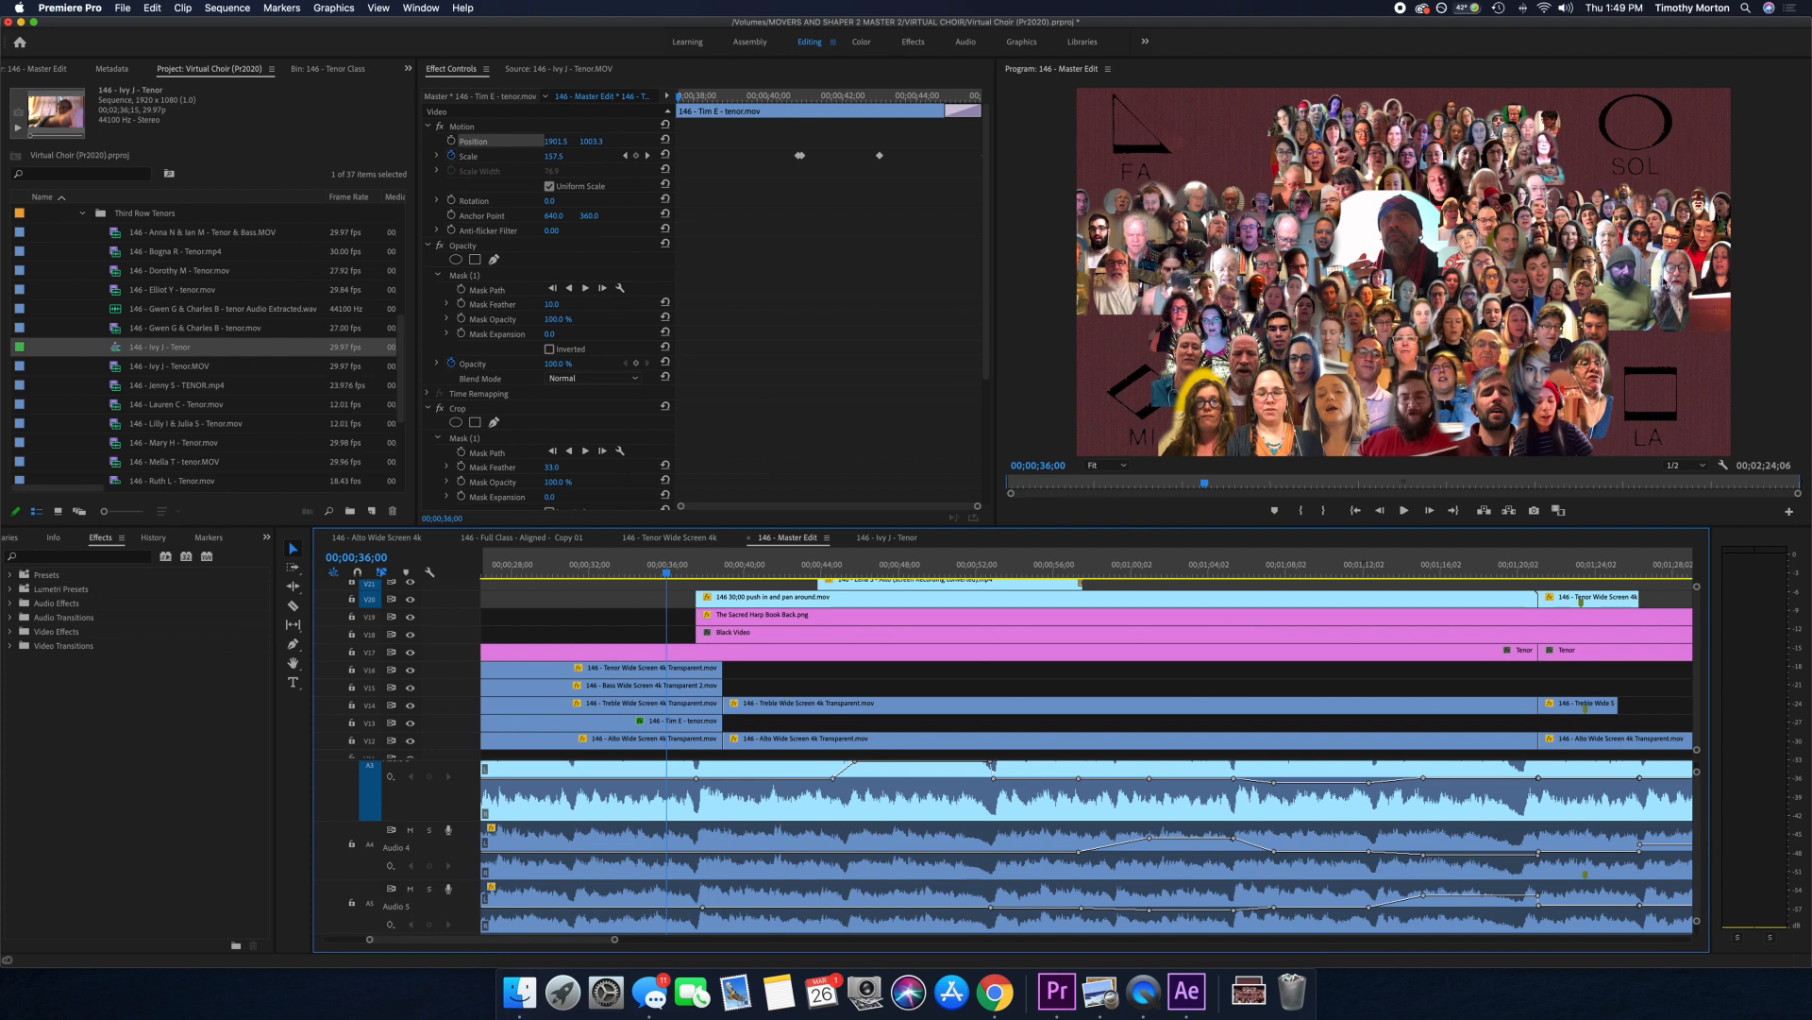
click(768, 565)
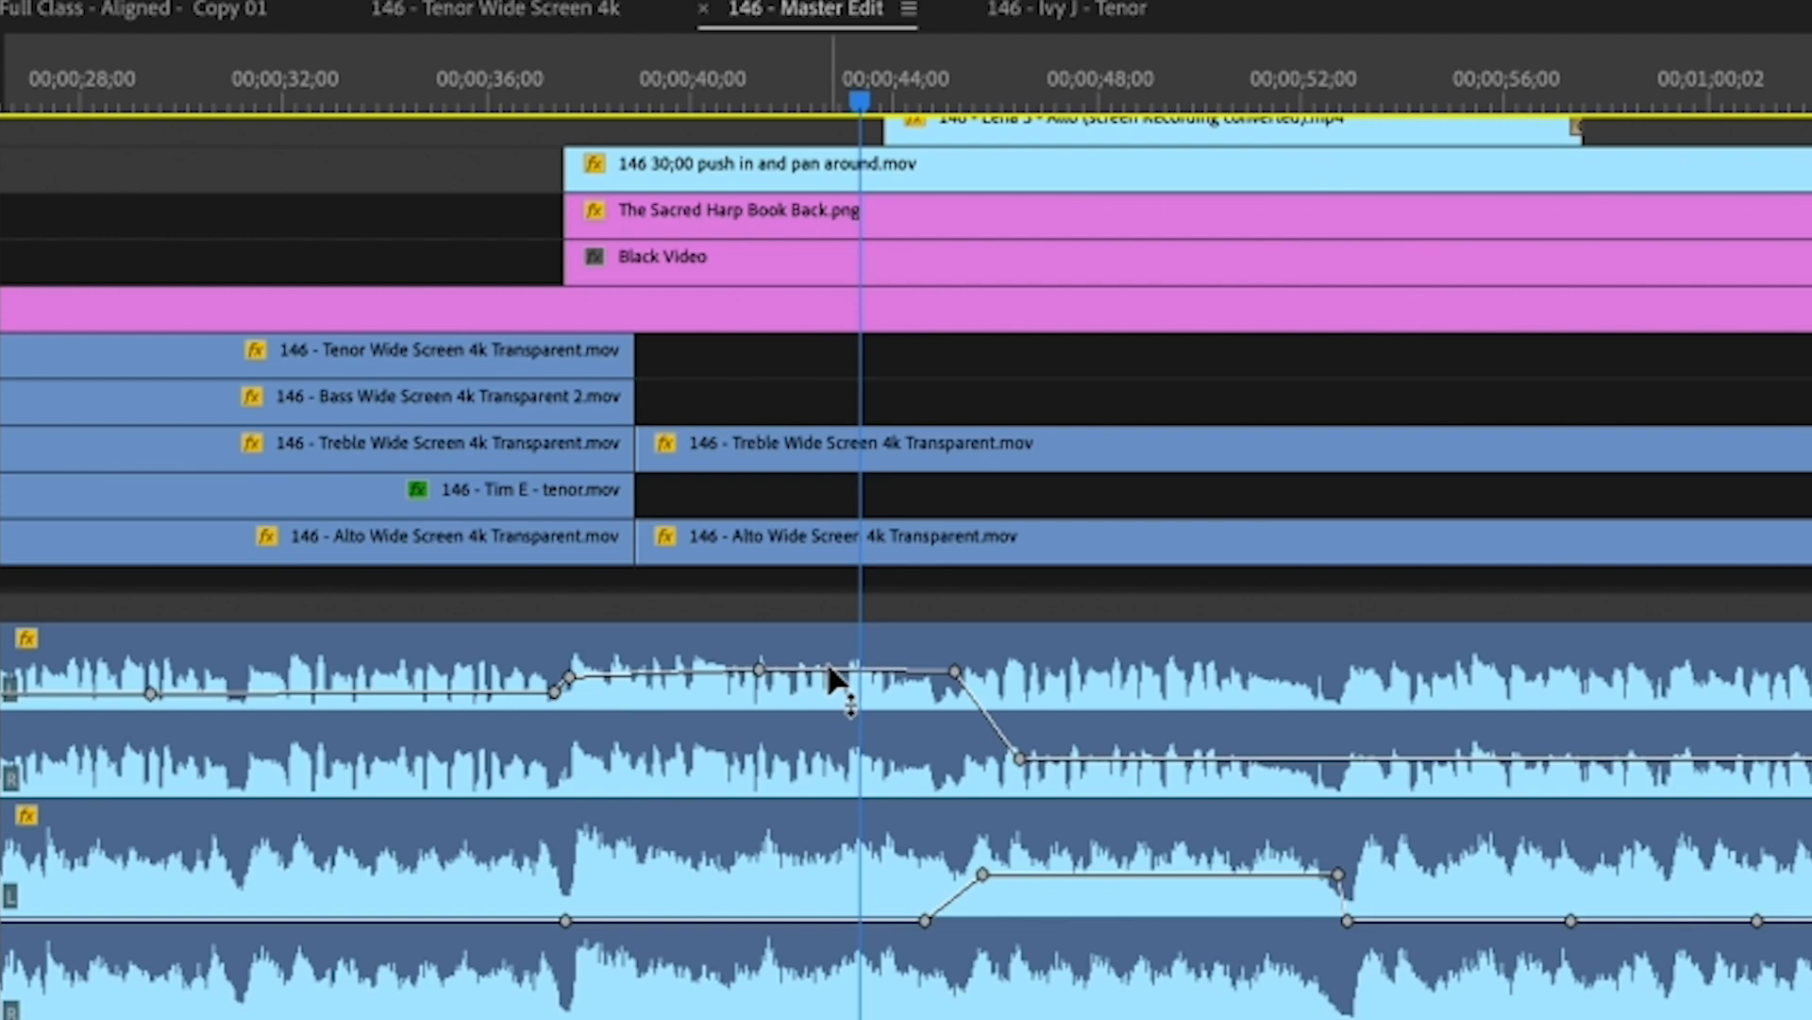
mouse_move(687, 696)
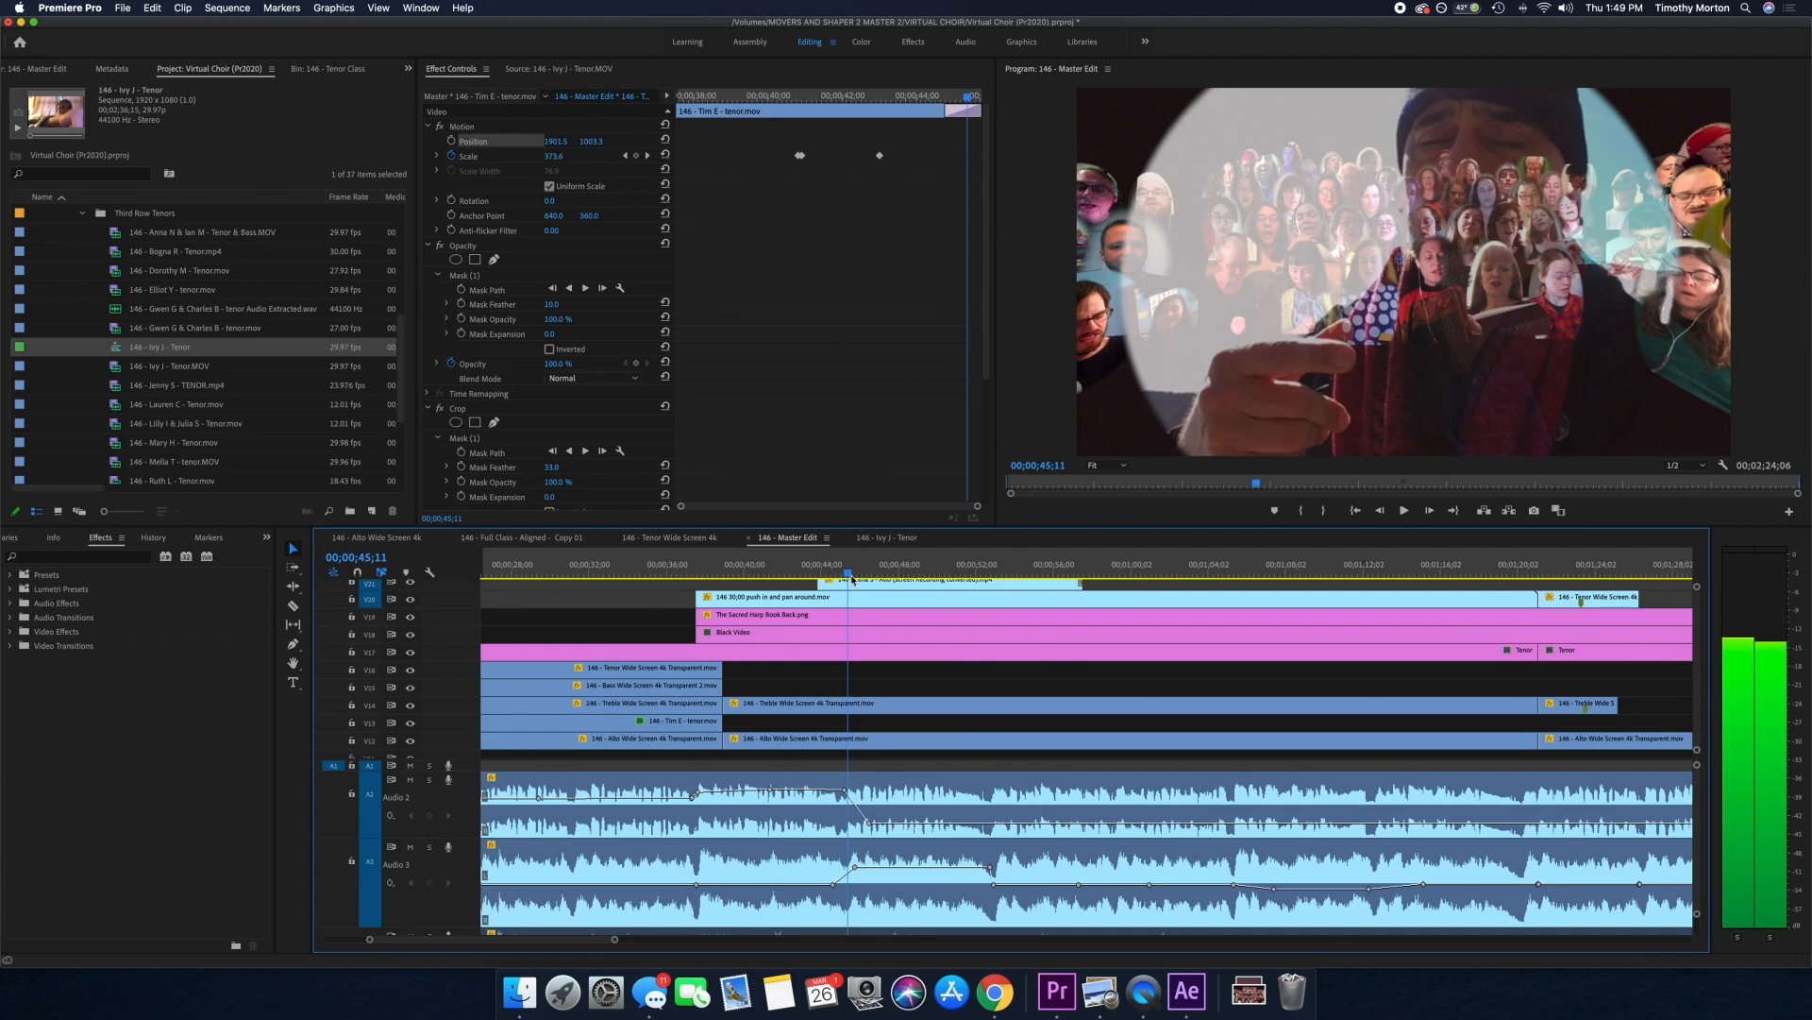
click(865, 578)
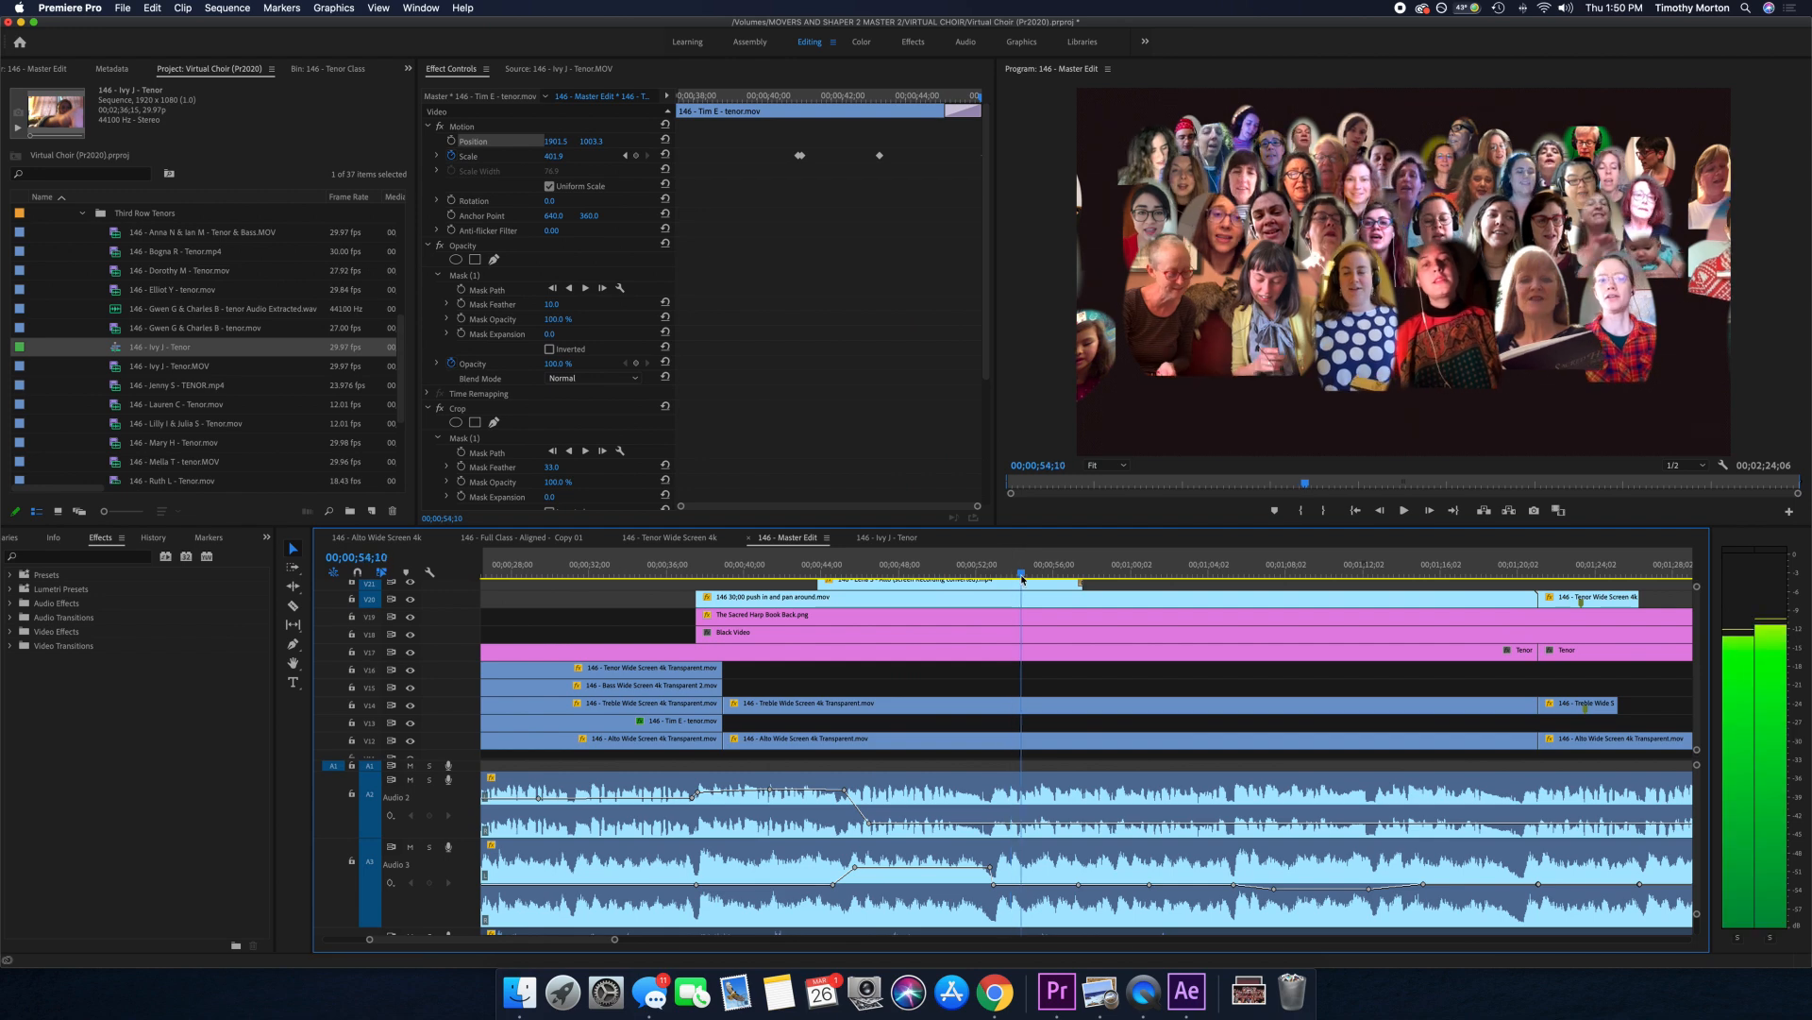
click(1072, 565)
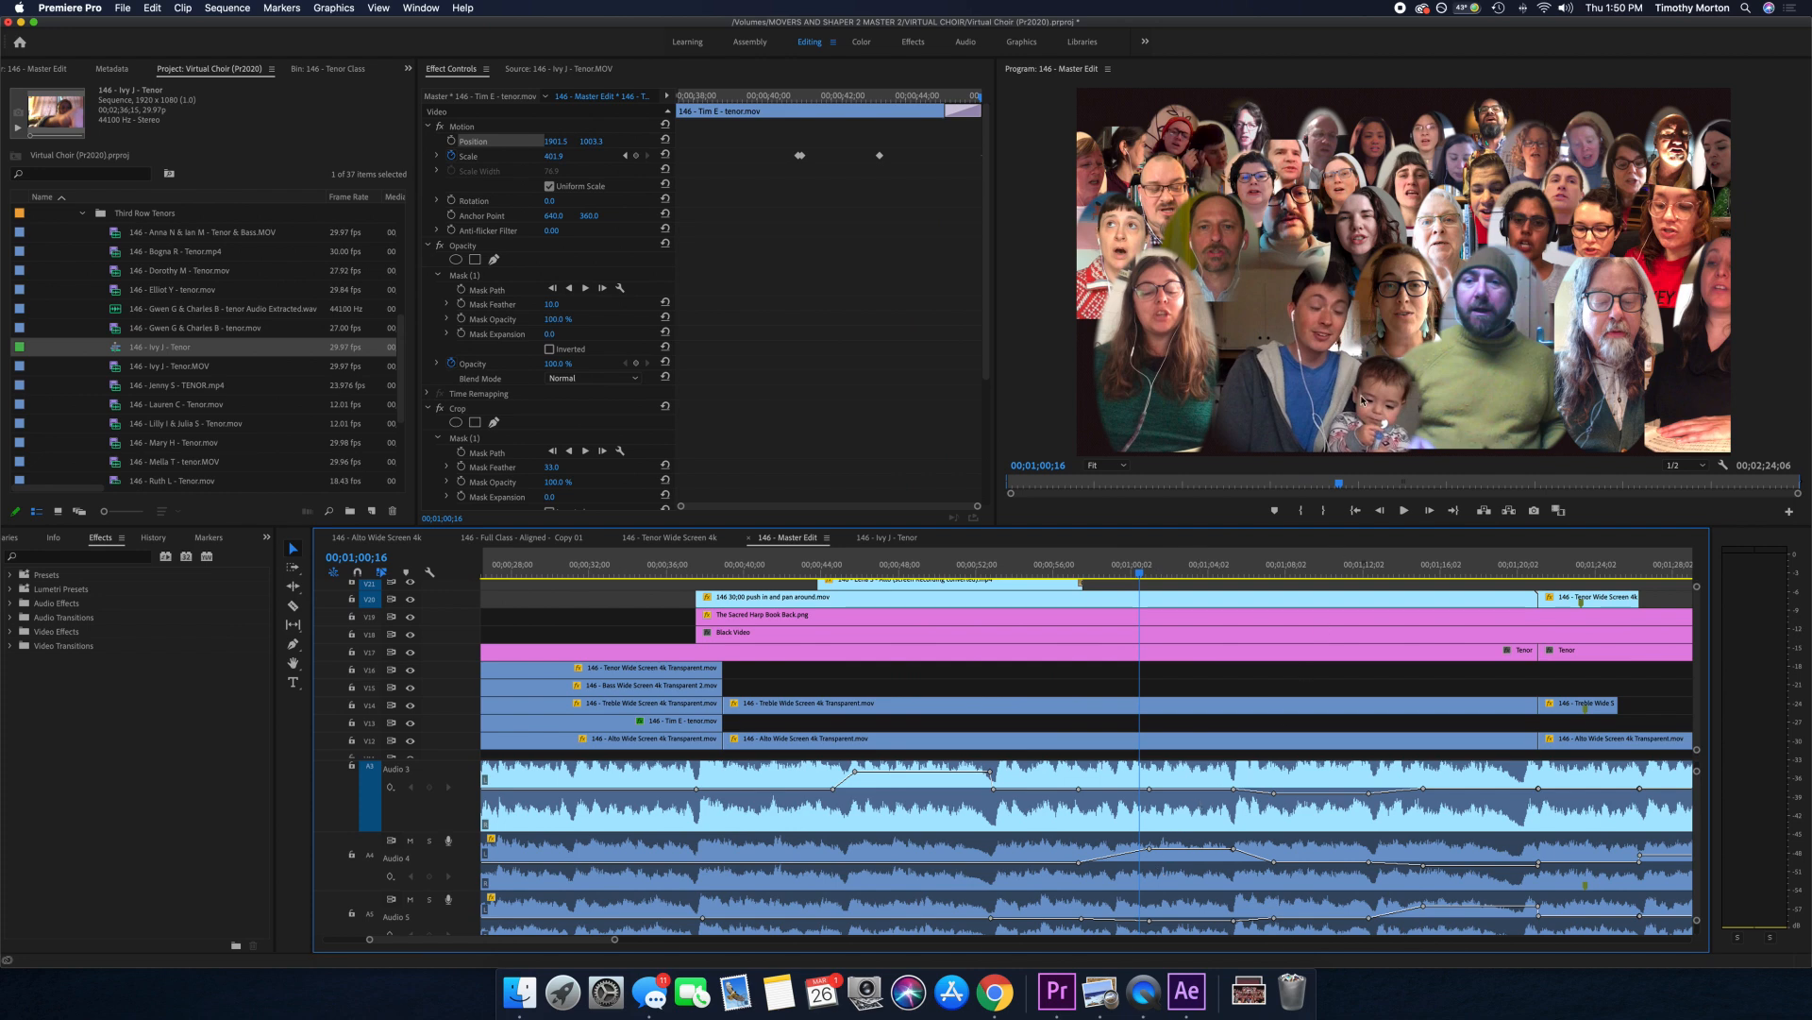
mouse_move(1203, 378)
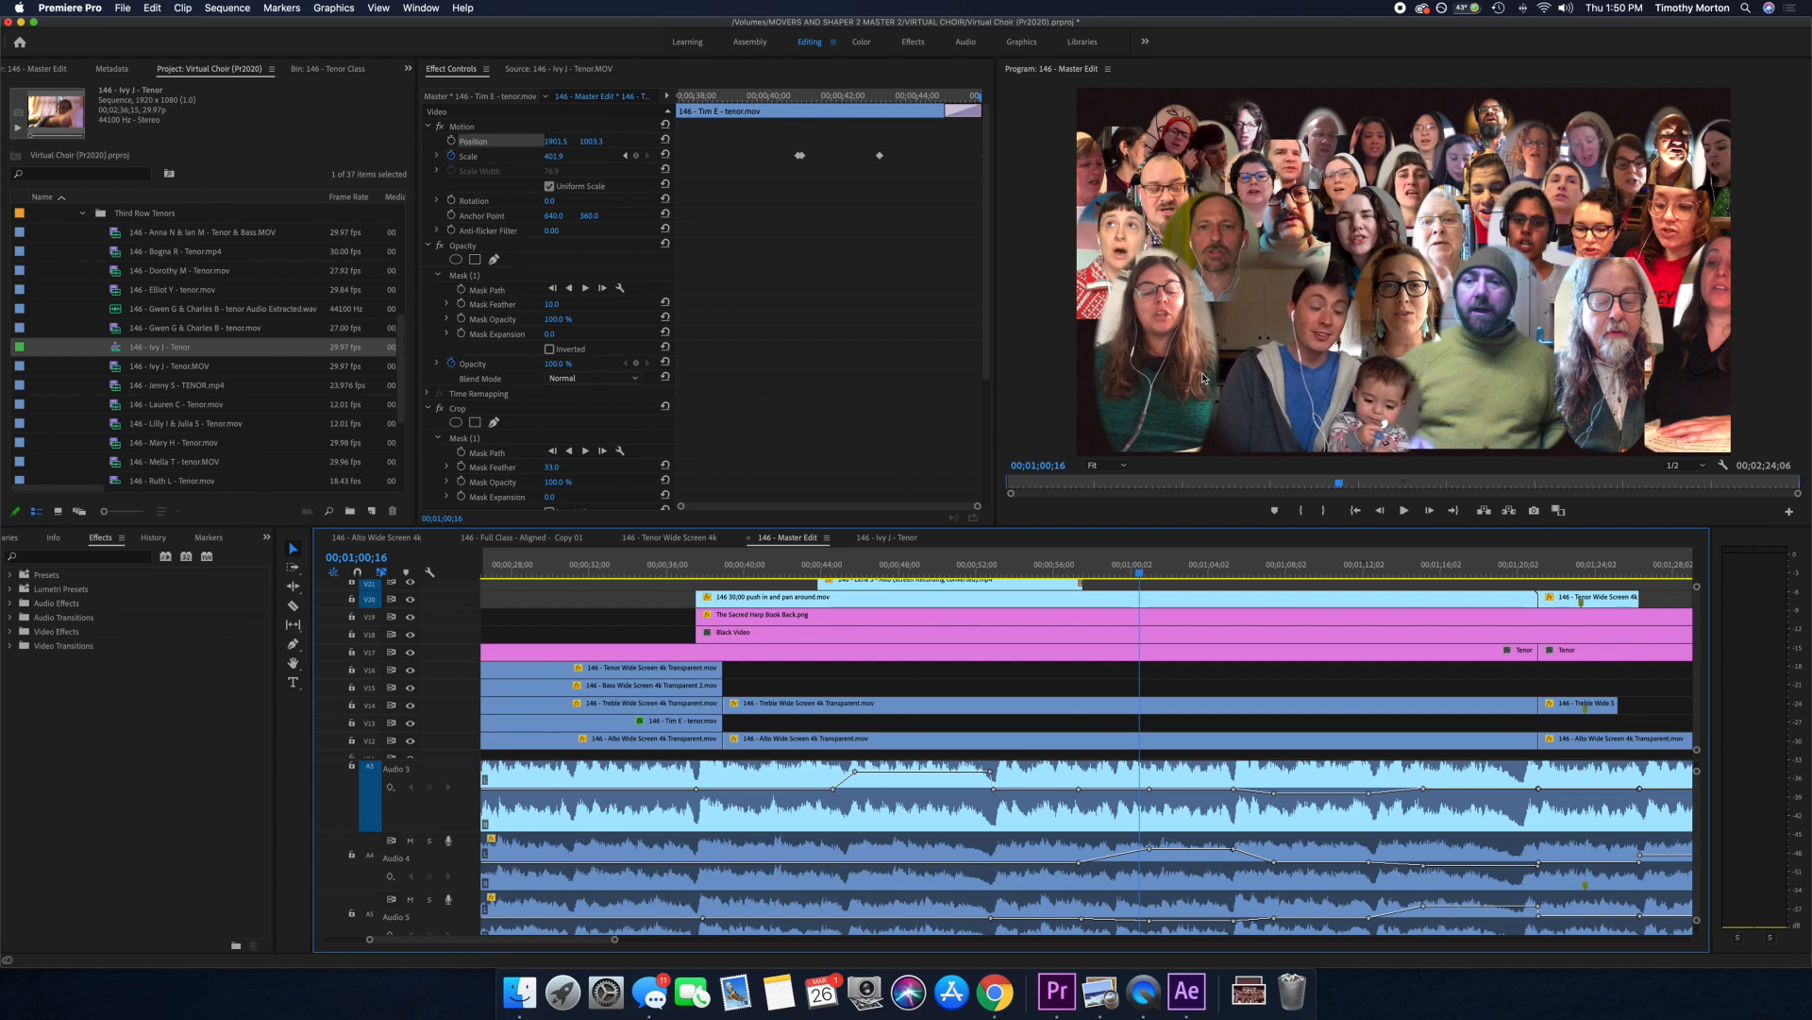
mouse_move(1647, 385)
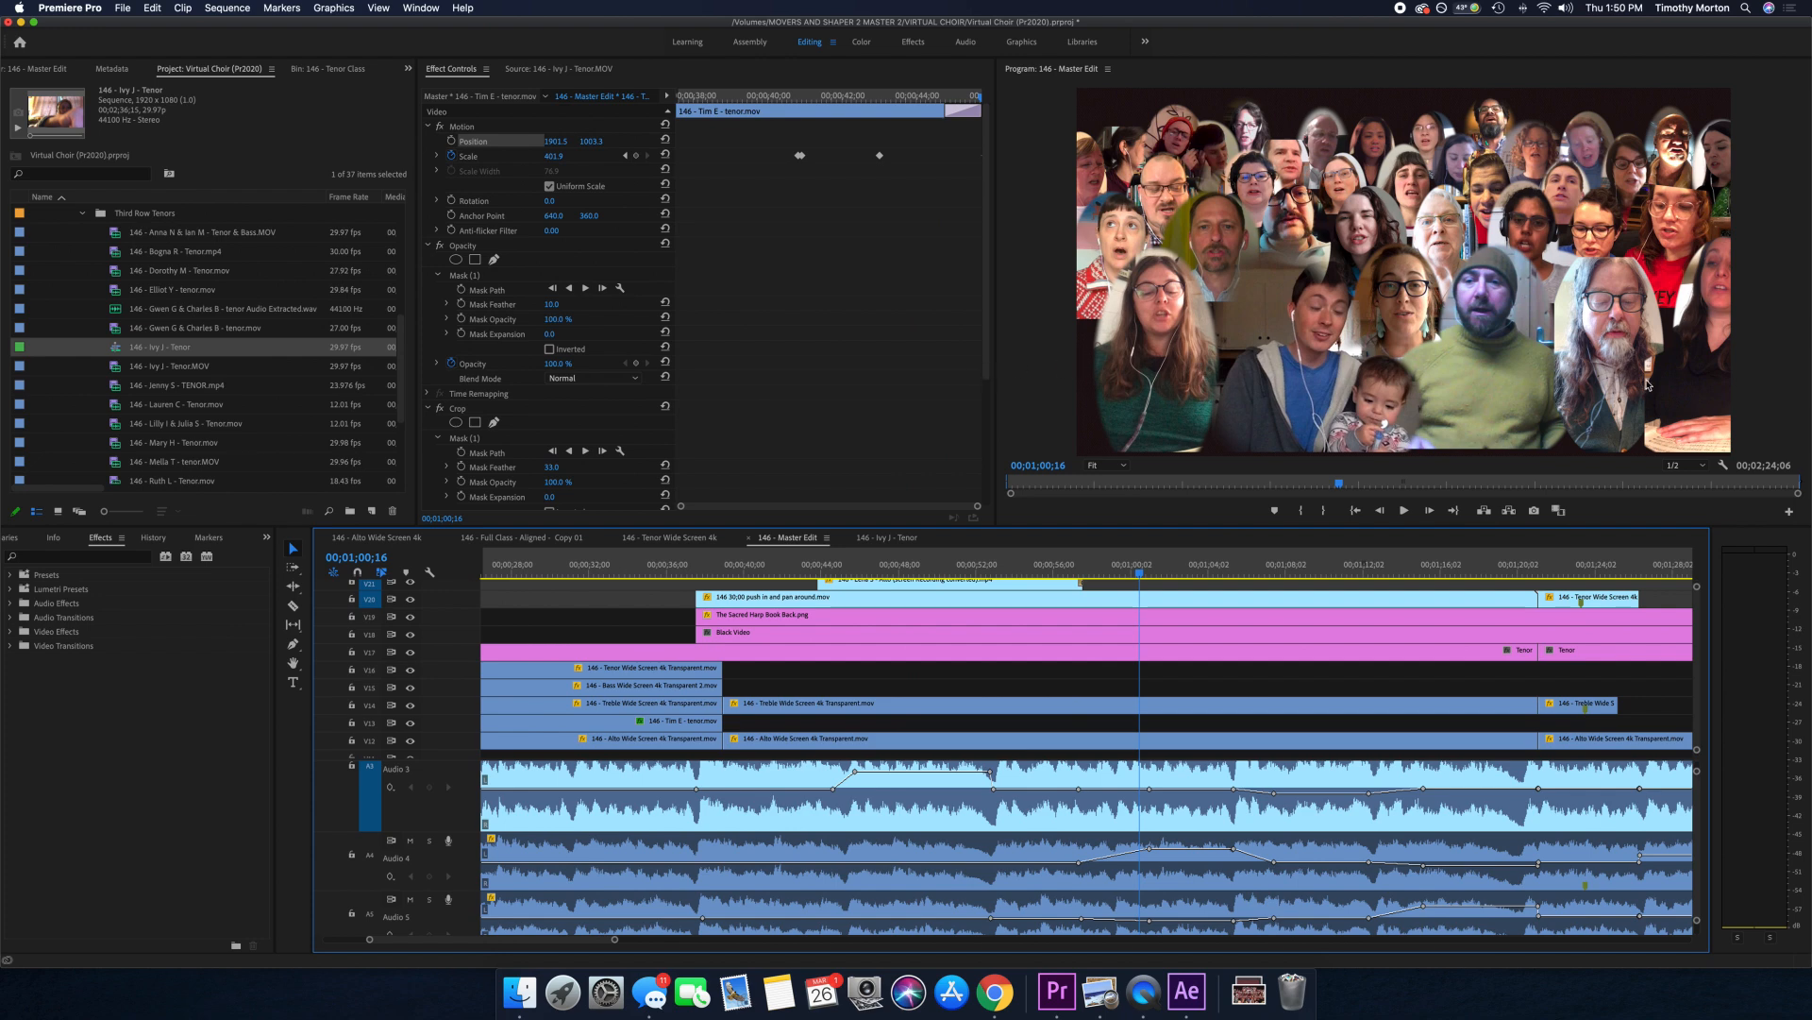